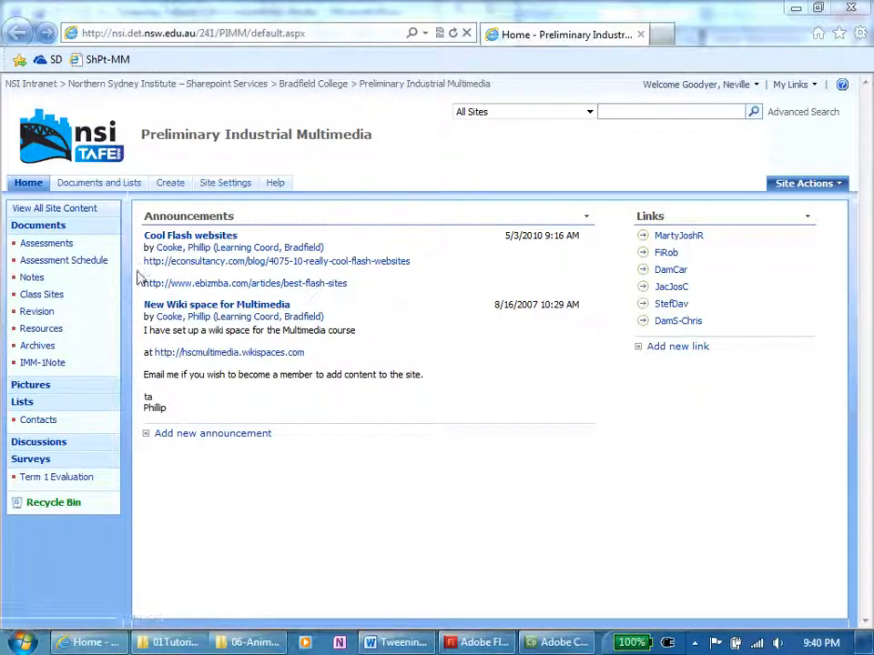
mouse_move(42, 294)
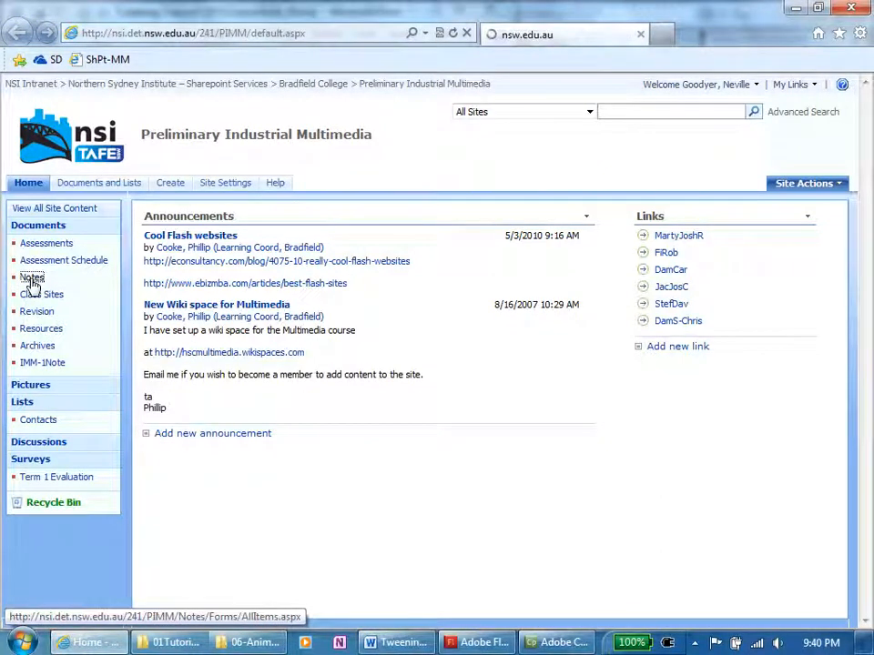
Step: Open the Notes document library on the Preliminary Industrial Multimedia SharePoint site
left_click(32, 278)
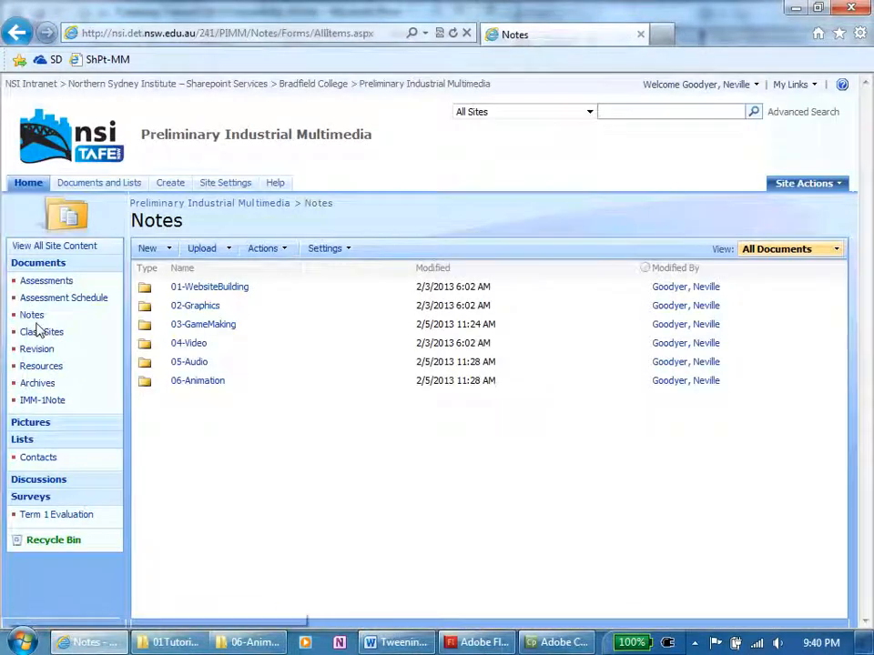
mouse_move(165, 385)
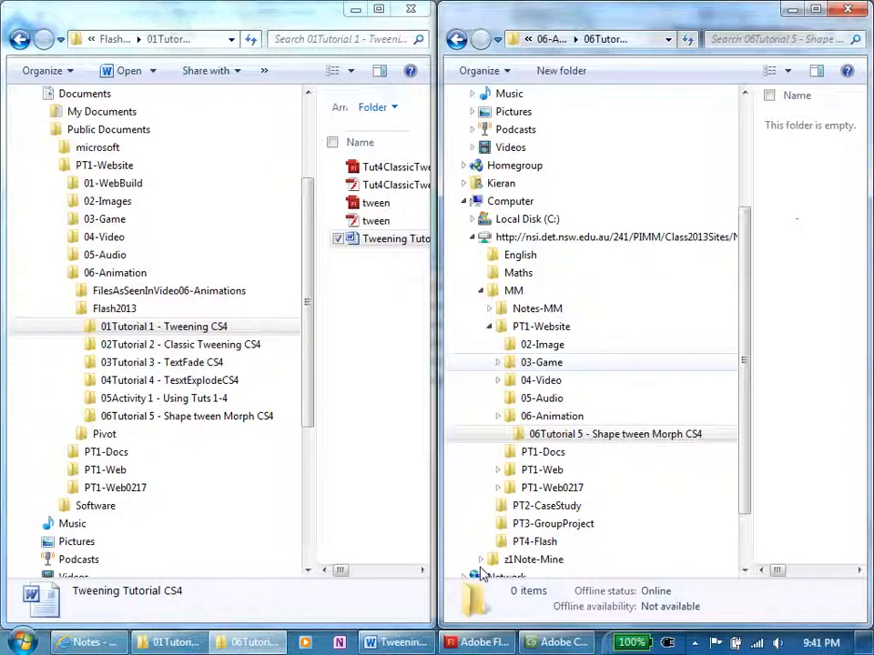
mouse_move(541, 344)
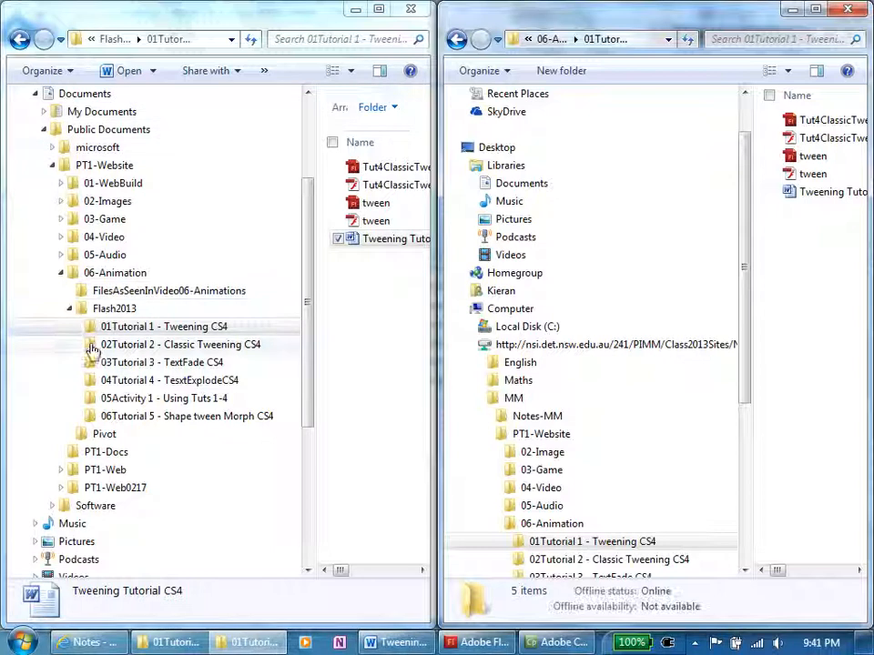
Step: Open the 01Tutorial 1 - Tweening CS4 folder and select the Tweening Tutorial CS4 document
left_click(163, 326)
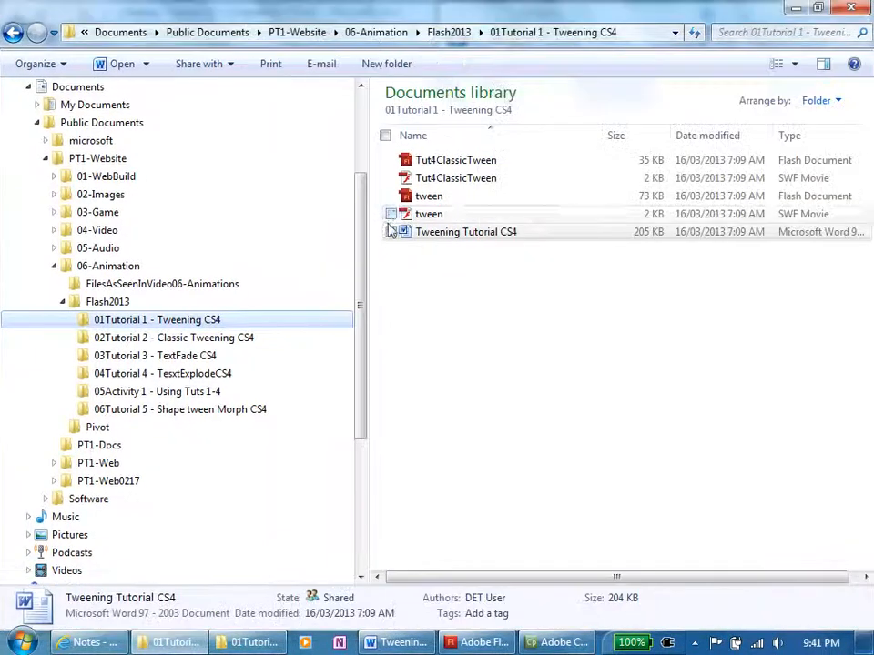
left_click(465, 231)
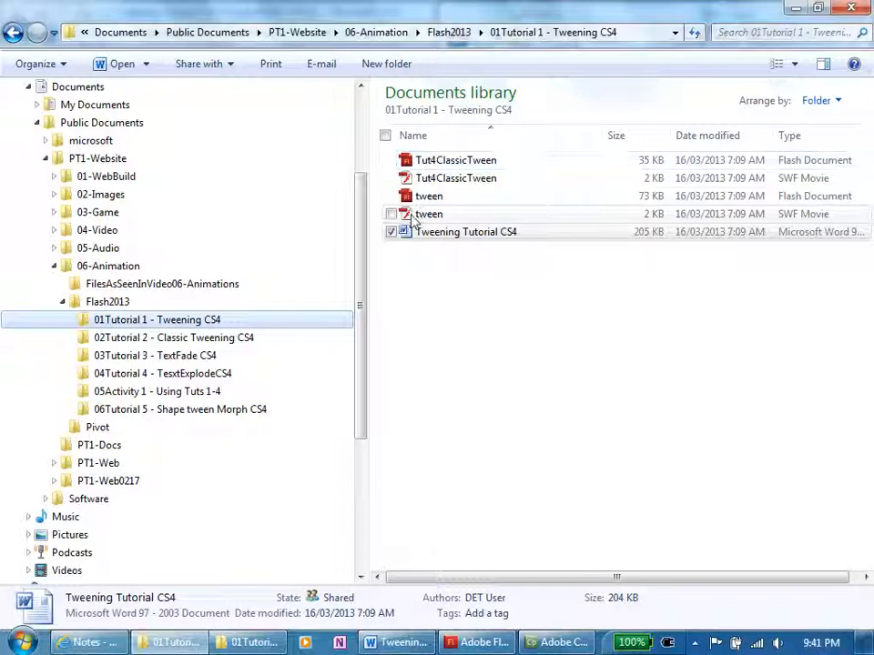
mouse_move(427, 214)
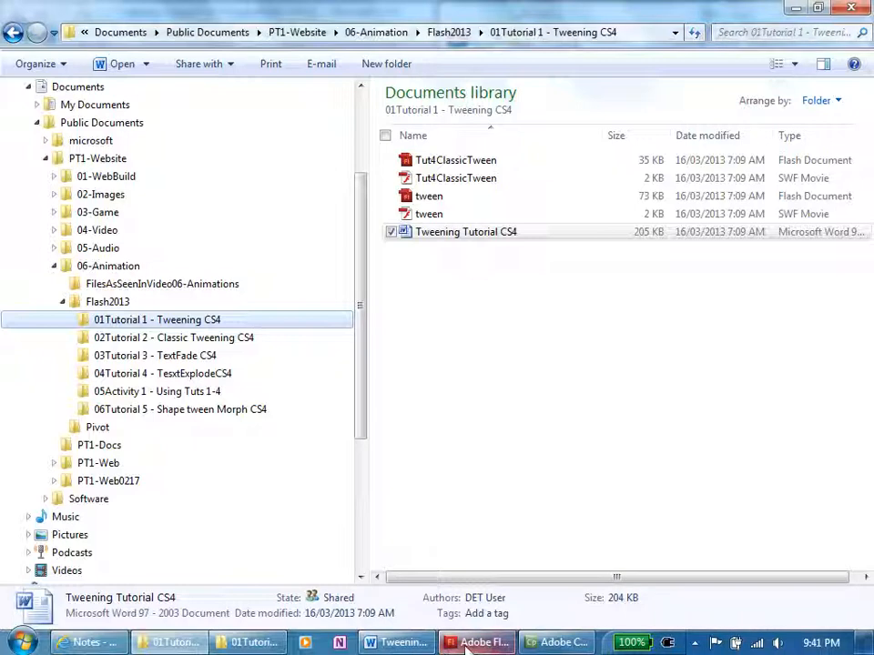
Step: Switch to Flash and create the blank ActionScript 3.0 document Untitled-1
left_click(477, 642)
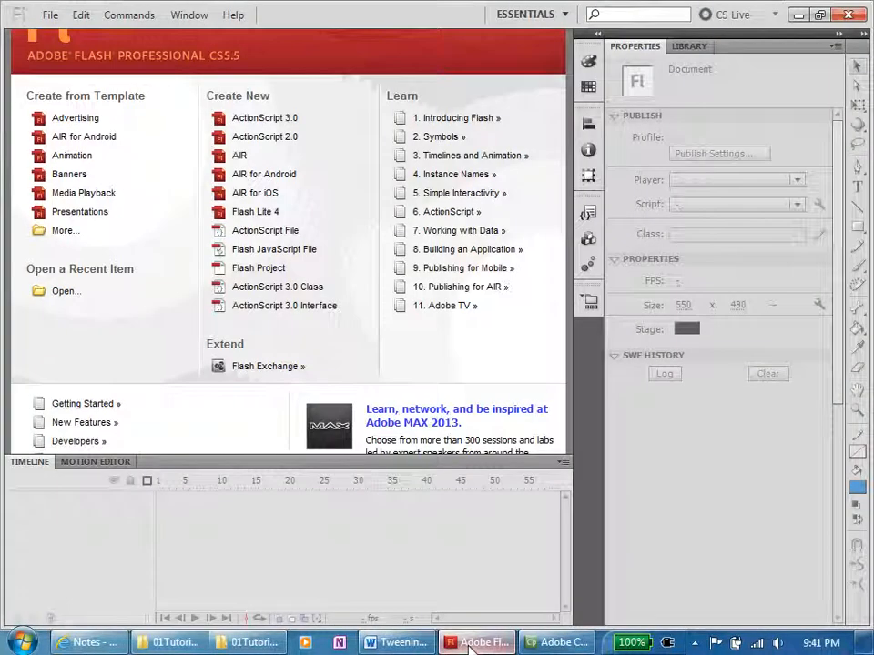
mouse_move(291, 154)
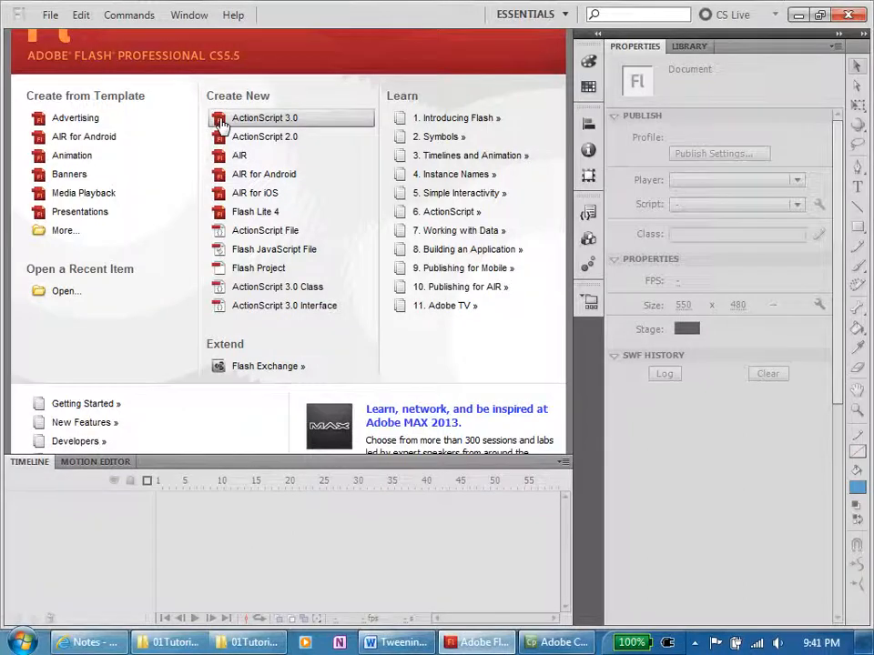
left_click(264, 118)
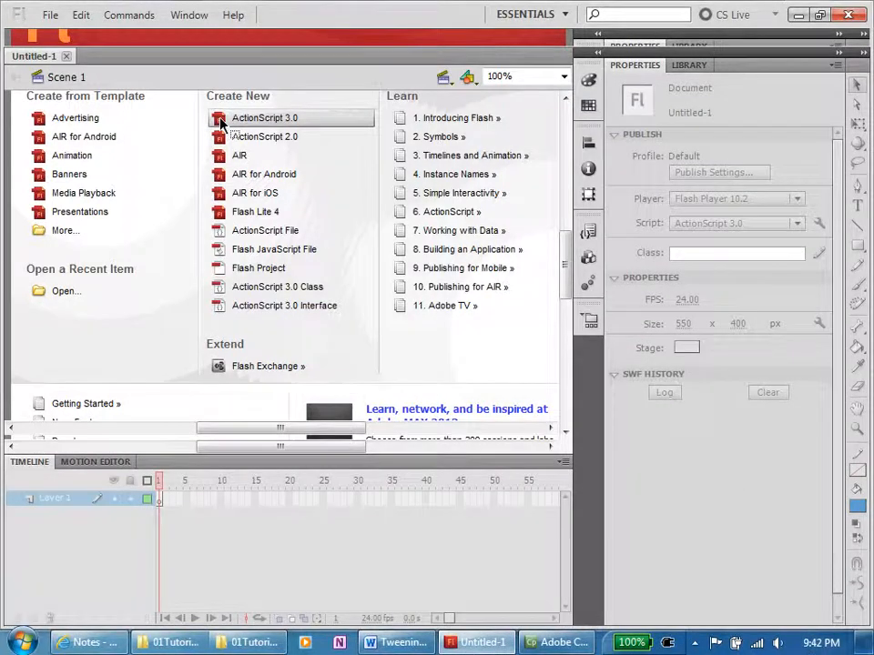
left_click(264, 117)
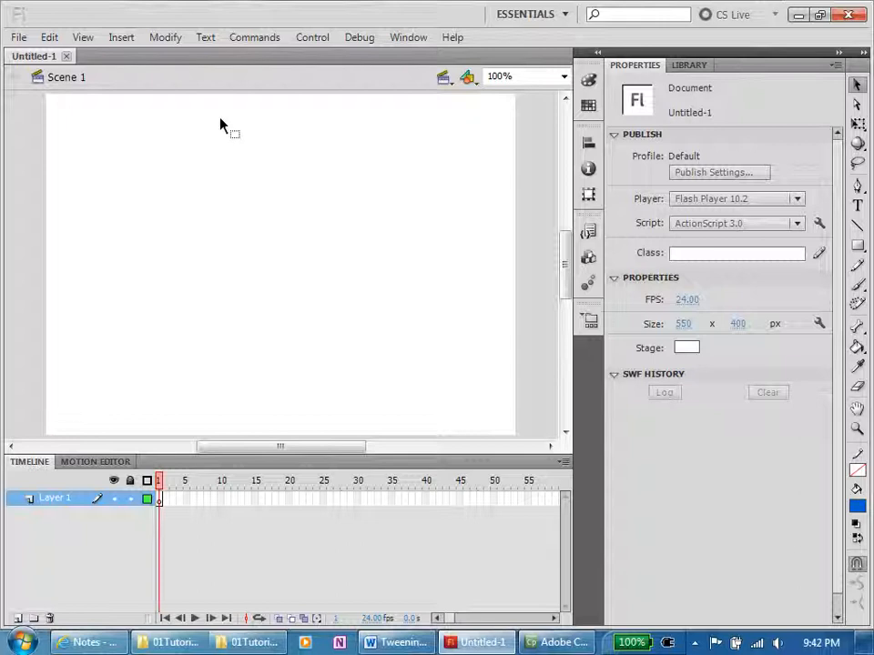
mouse_move(328, 423)
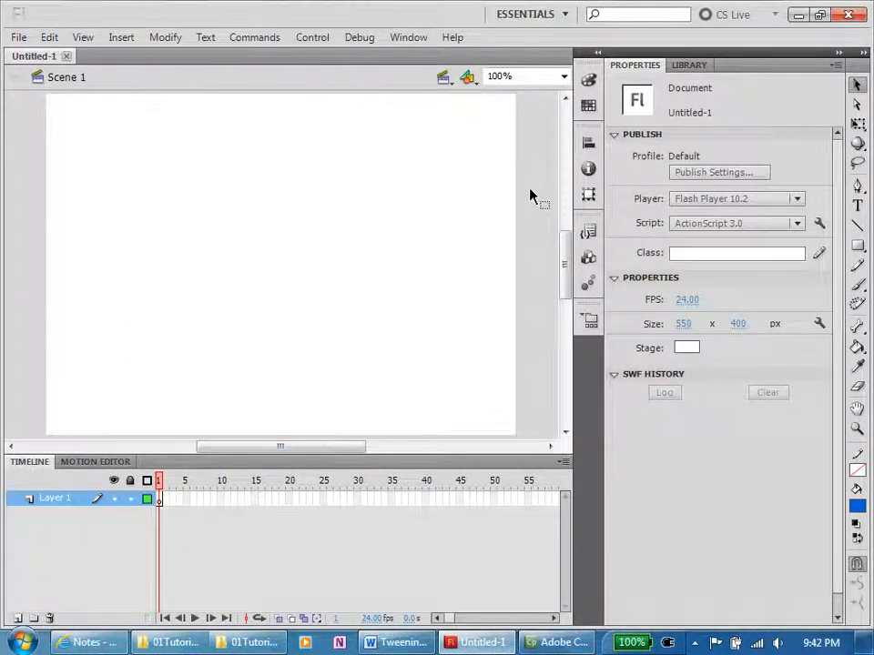
Step: In Document Settings, enter a 300 × 200 px size and a light-blue background
right_click(531, 197)
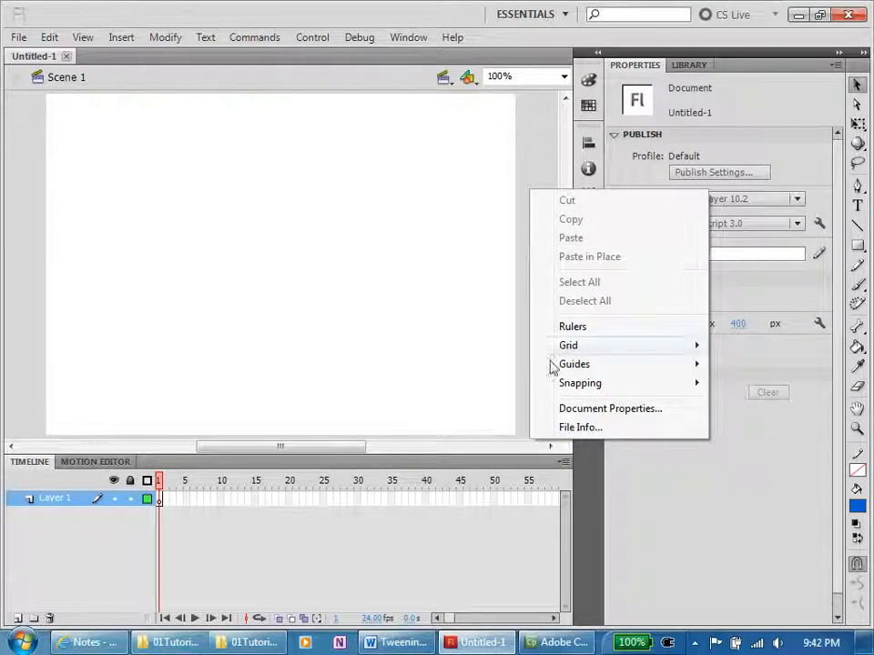
left_click(609, 407)
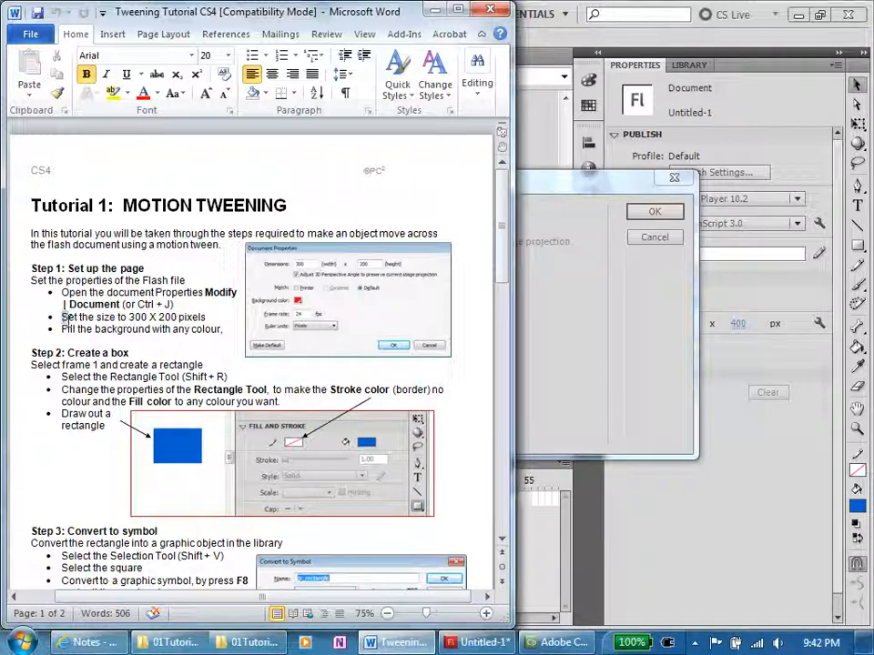
left_click_drag(62, 317, 225, 329)
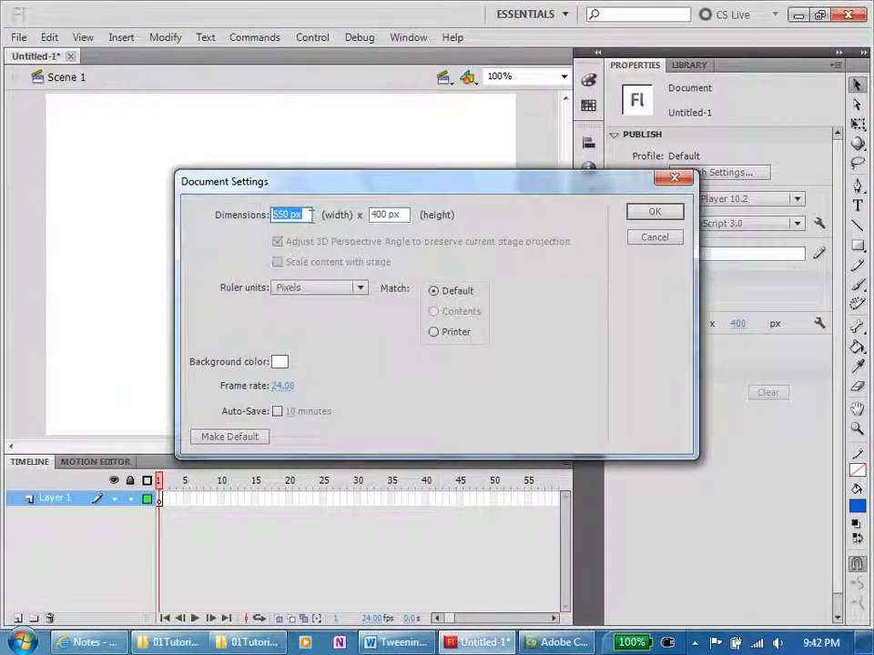
type("200")
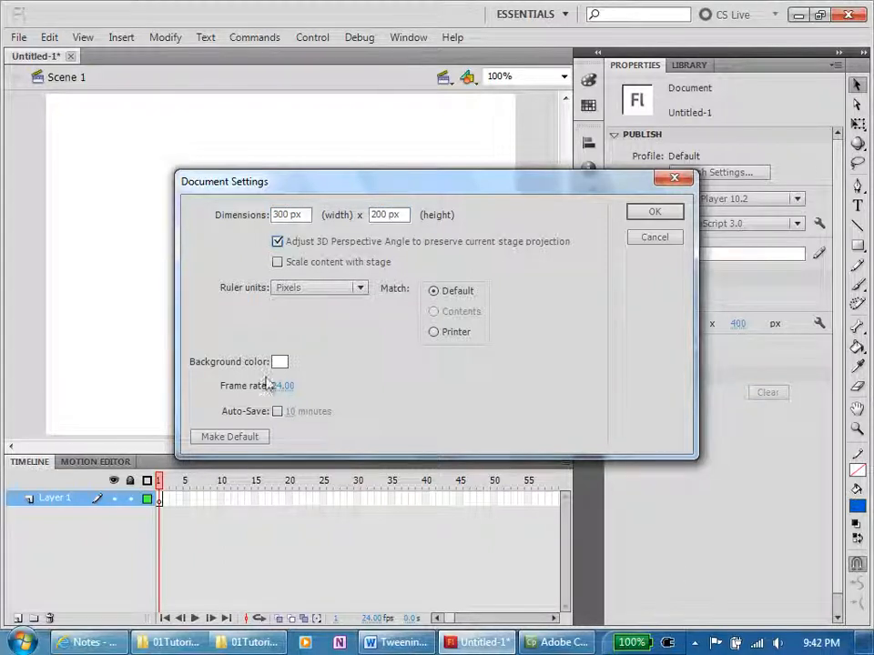
left_click(280, 361)
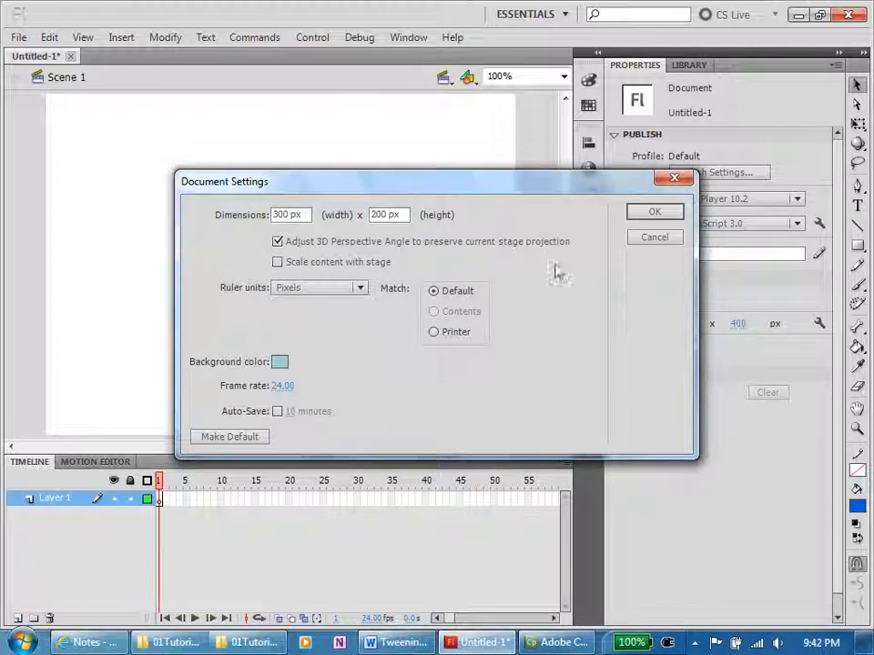
left_click(396, 643)
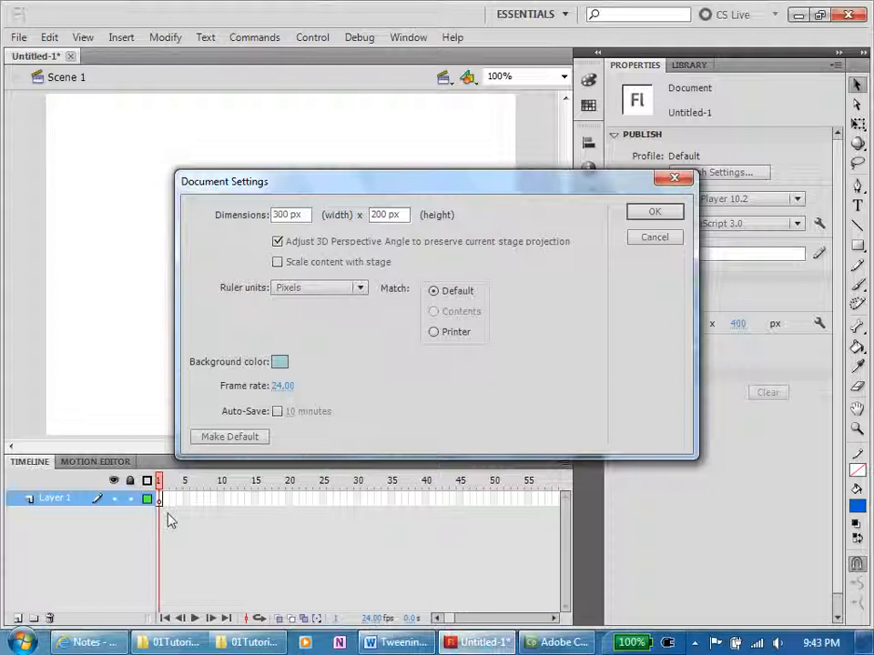
mouse_move(198, 473)
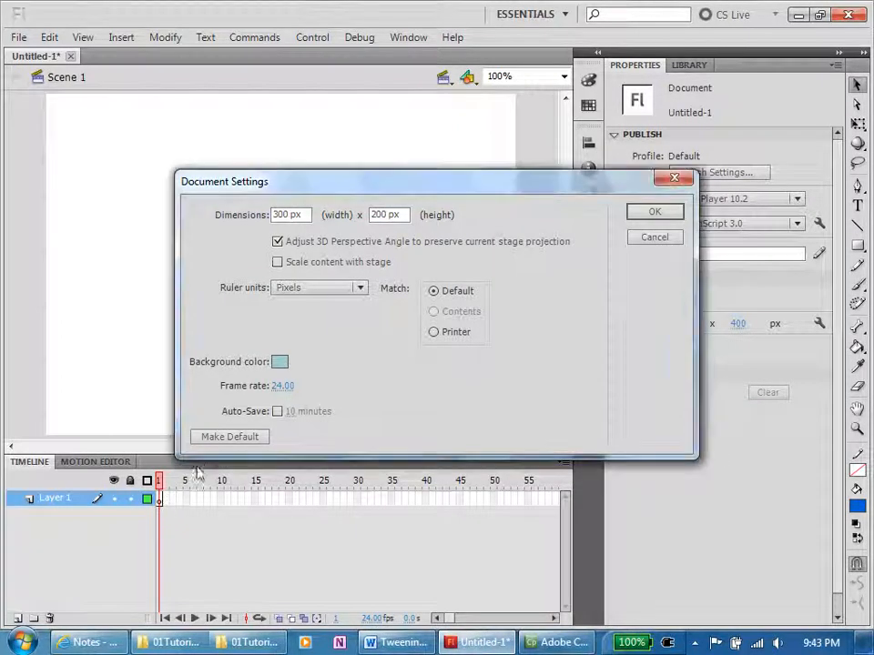
Step: Confirm the 300 × 200 px light-blue settings and zoom the stage to 200%
left_click(654, 211)
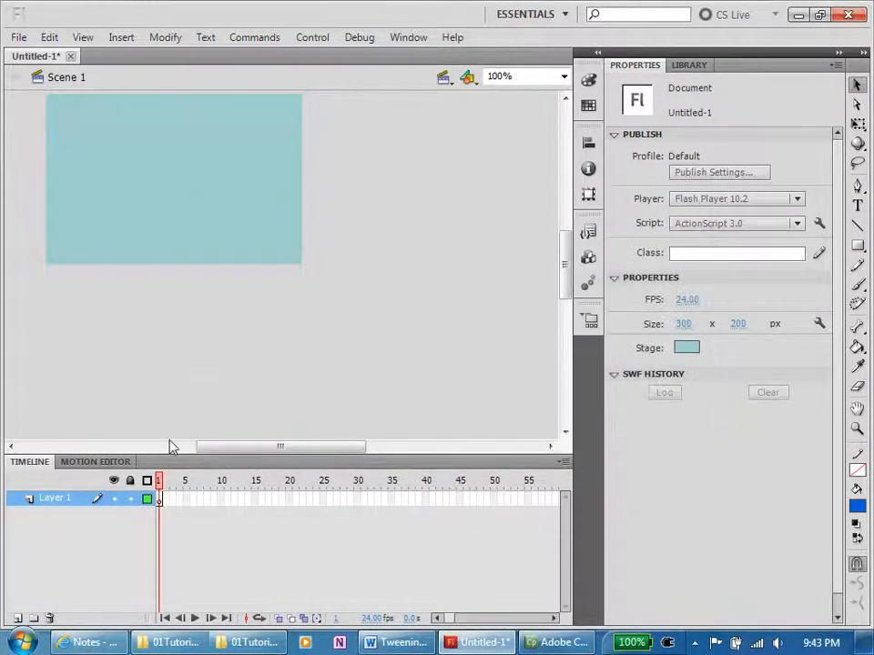
left_click(159, 497)
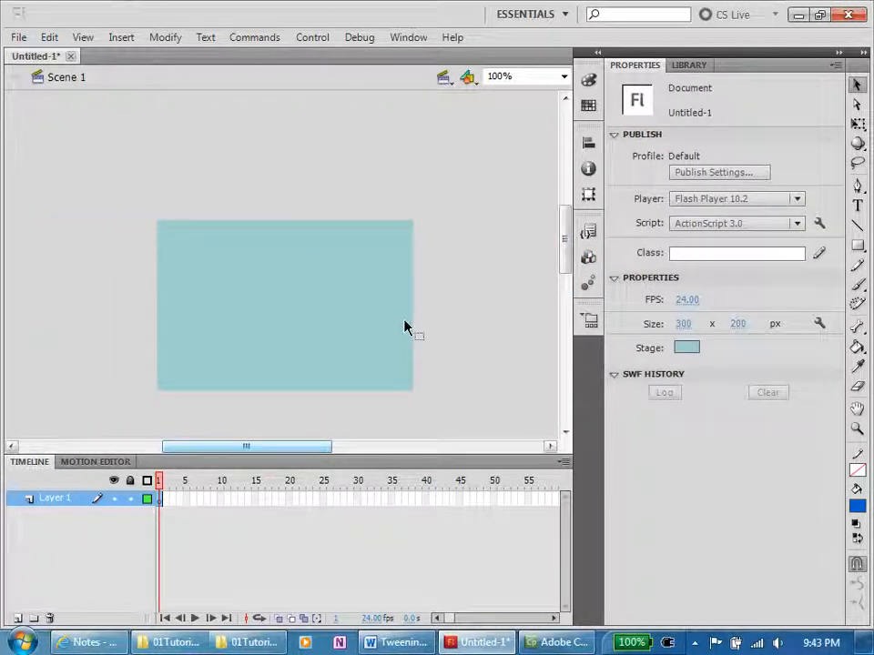
left_click(562, 75)
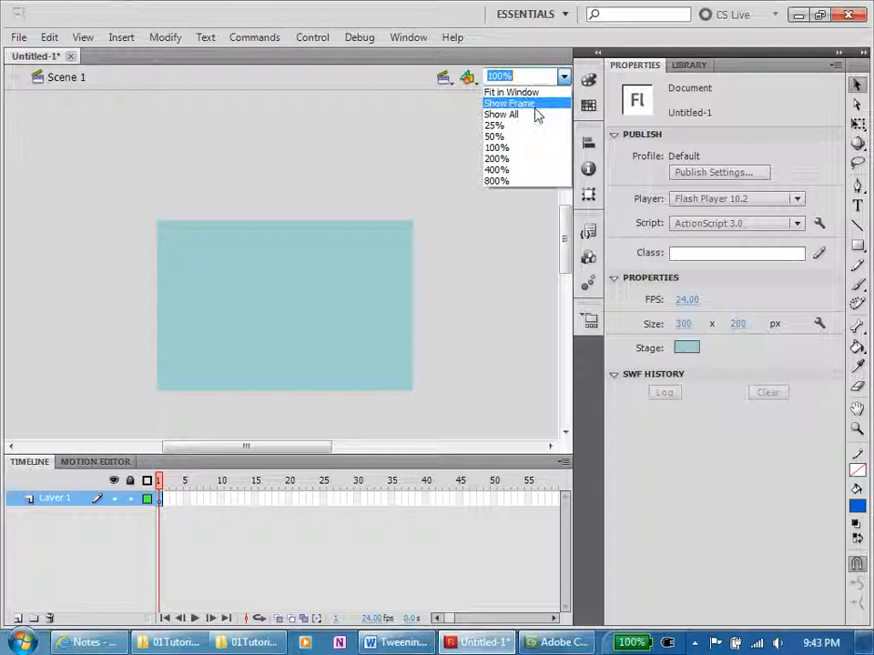
left_click(497, 159)
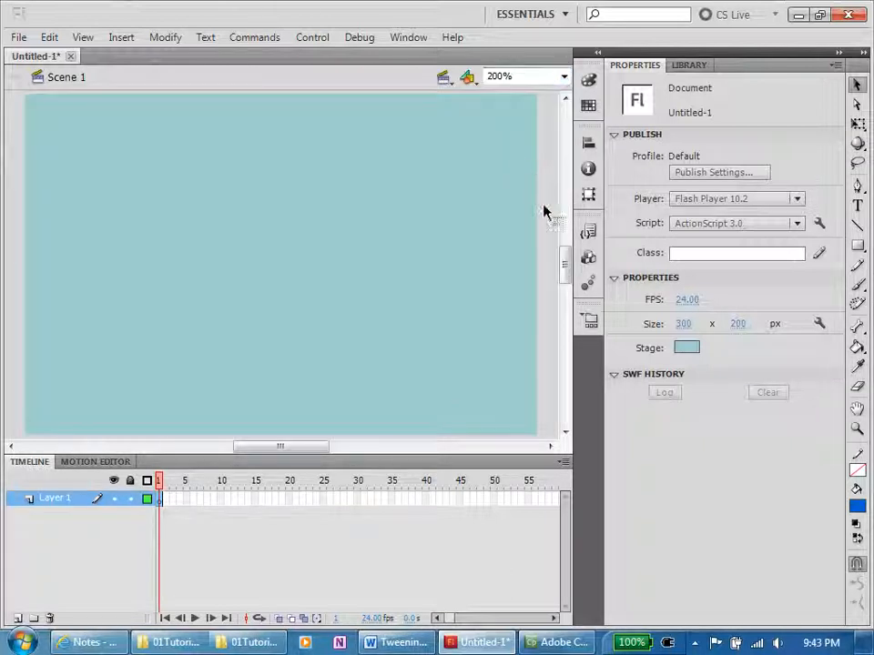
mouse_move(559, 255)
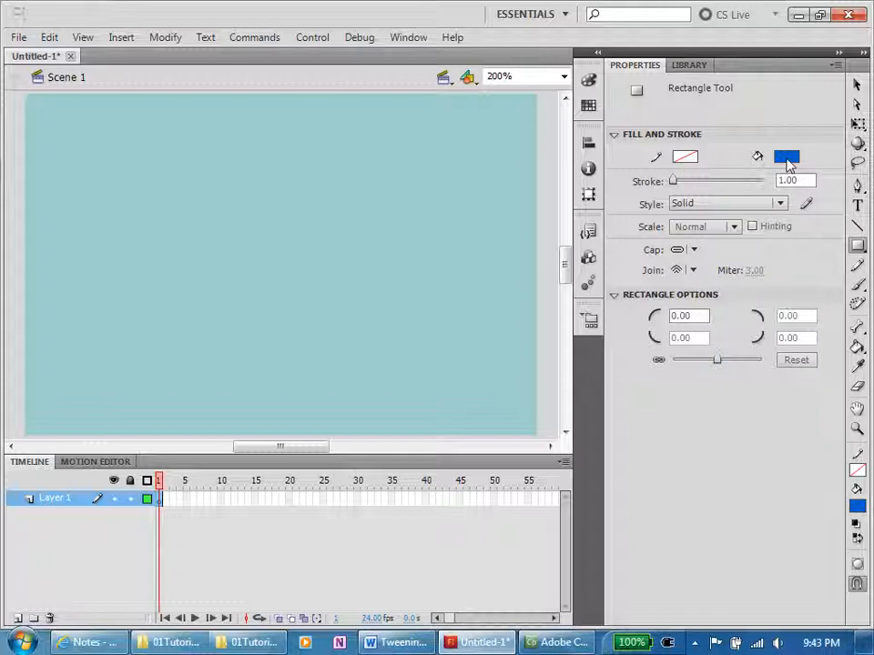
mouse_move(785, 156)
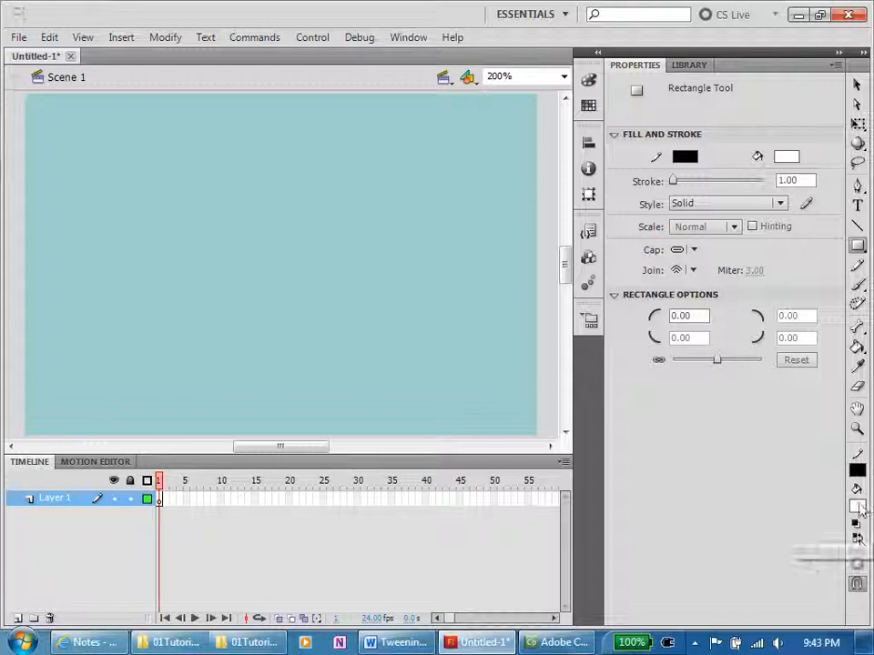
Step: Give the Rectangle tool a magenta fill colour and no stroke colour
left_click(786, 156)
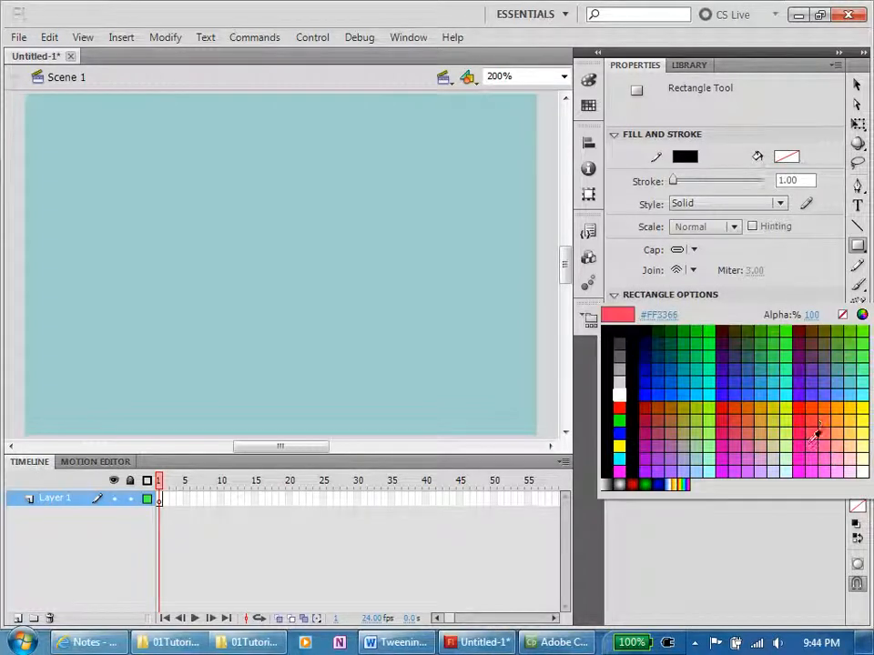
left_click(742, 455)
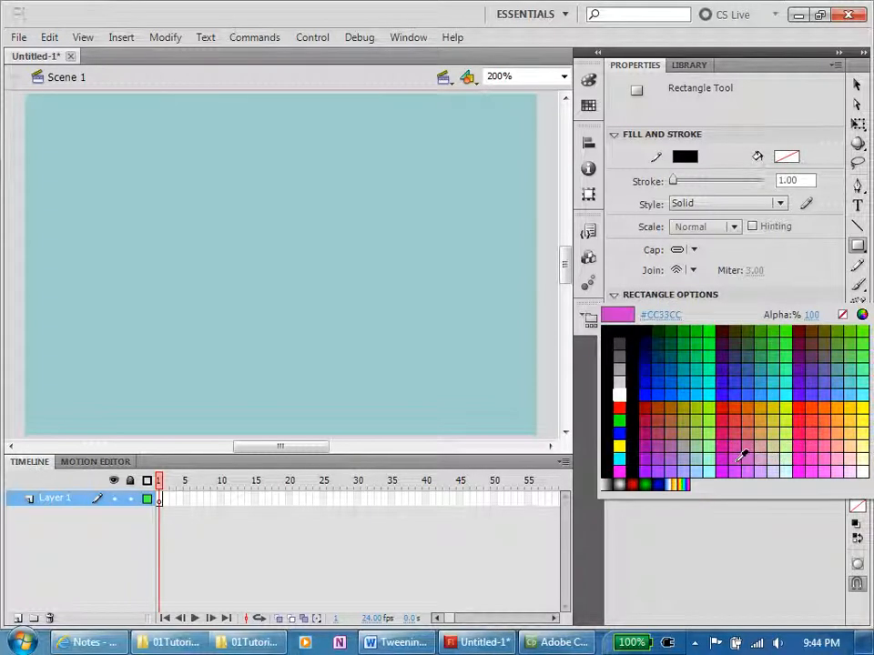
left_click(744, 466)
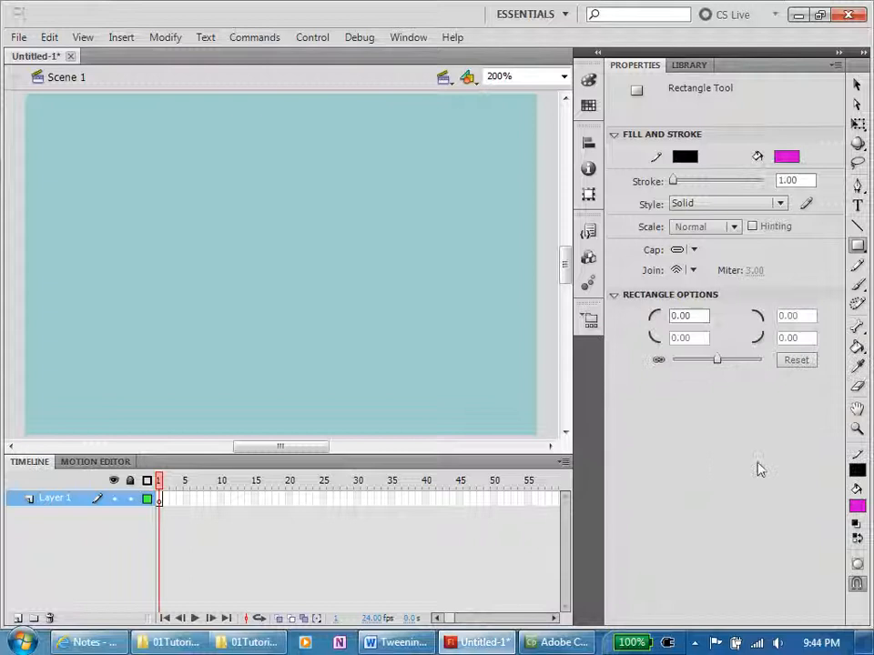
left_click(685, 157)
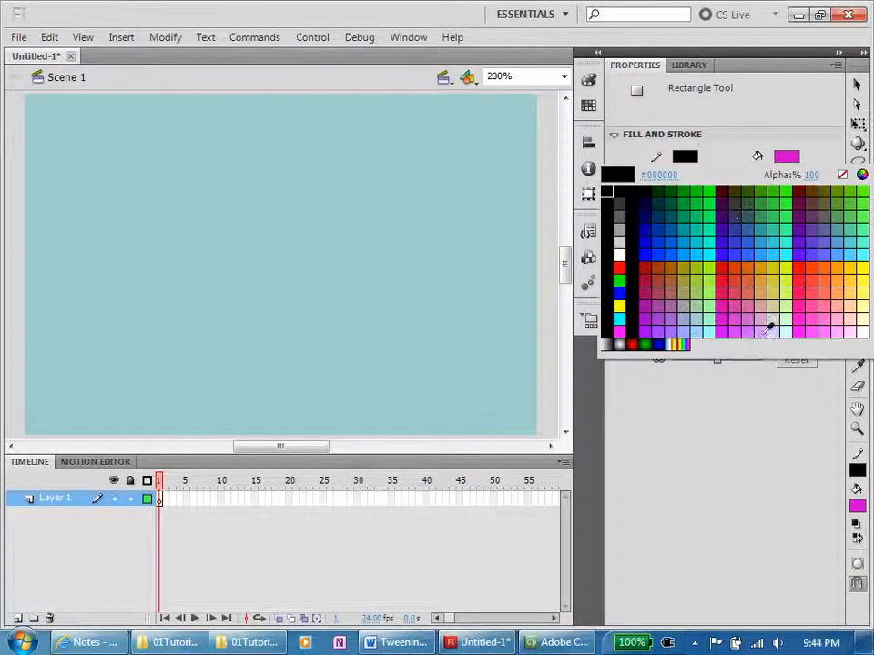
left_click(768, 329)
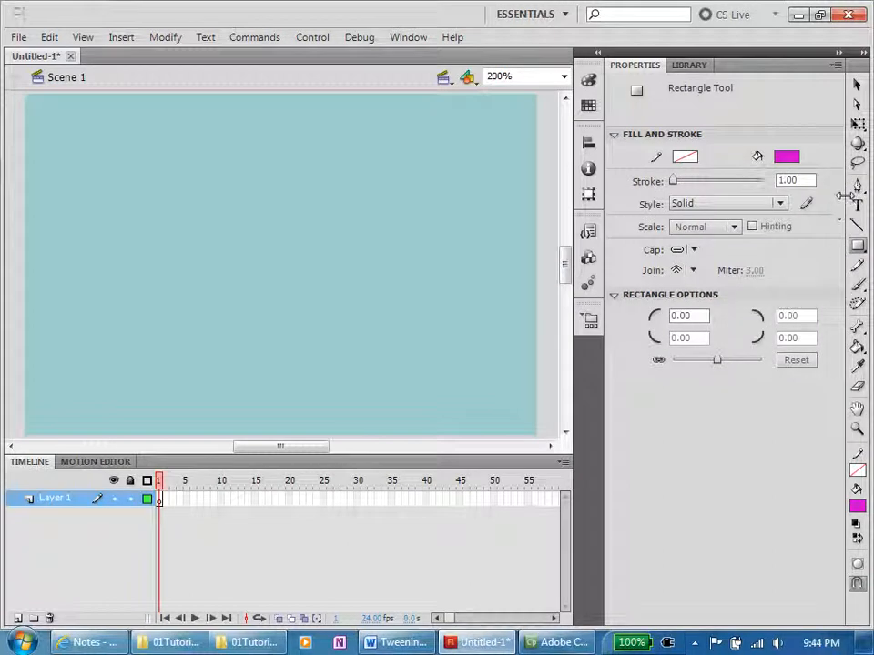
mouse_move(857, 246)
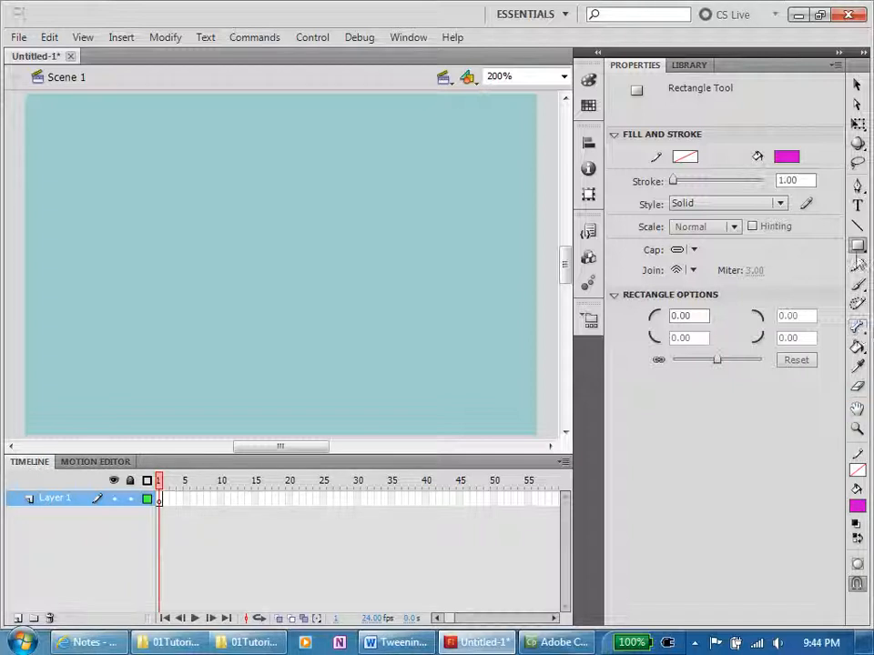
Step: Draw a magenta rectangle near the stage's top-left, then switch to the Word tutorial
left_click(857, 245)
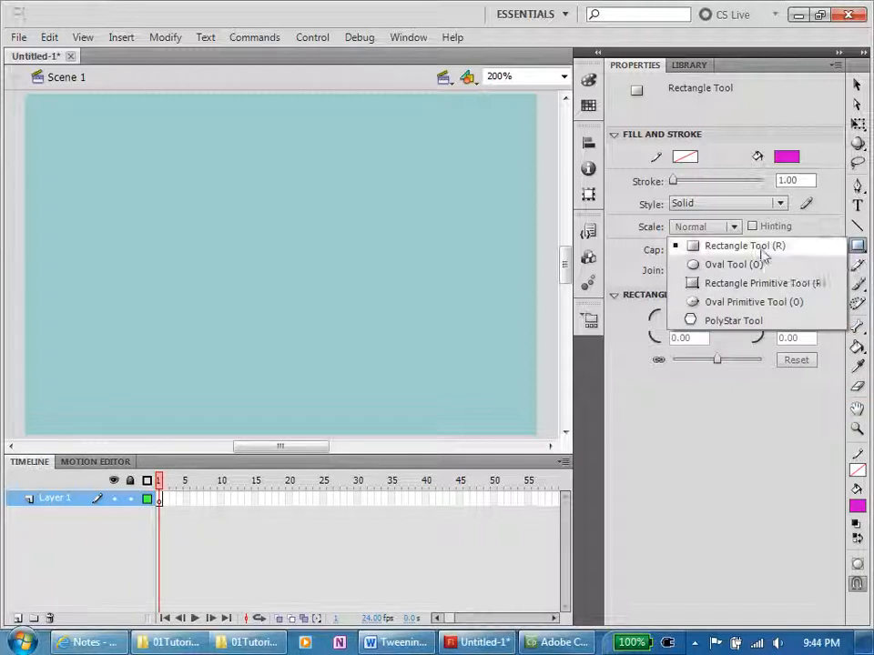
left_click(744, 245)
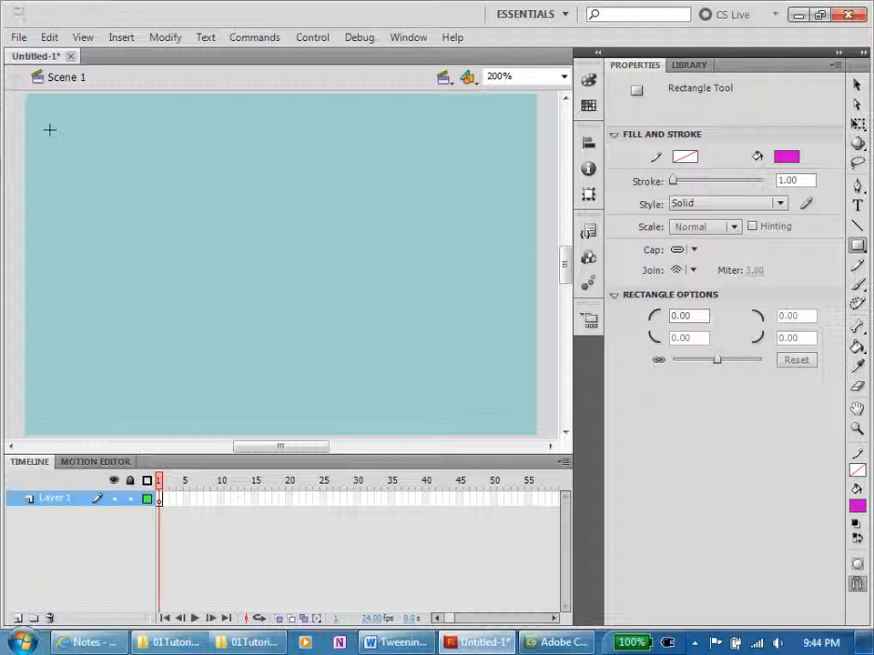
left_click_drag(50, 130, 194, 200)
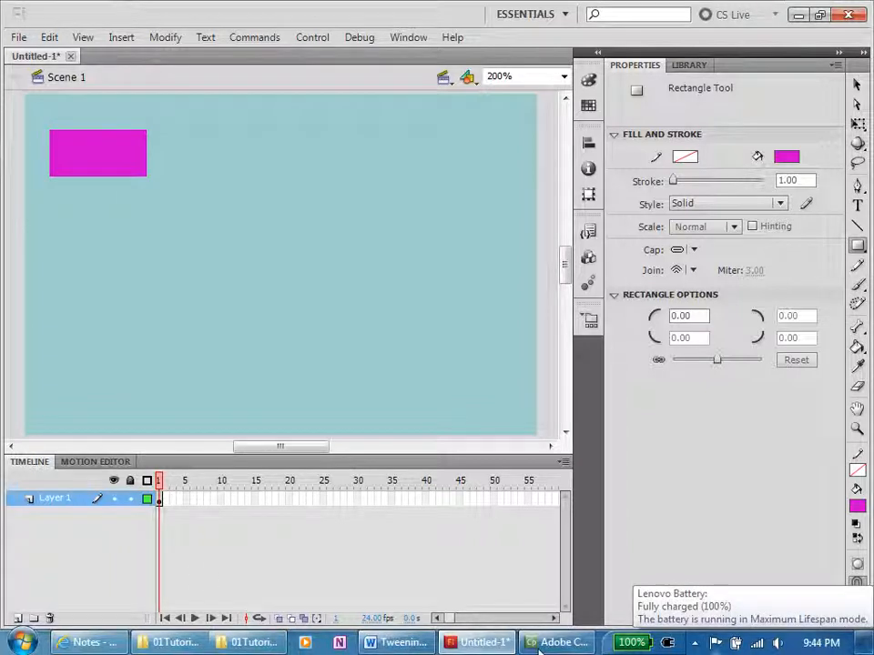
left_click(393, 642)
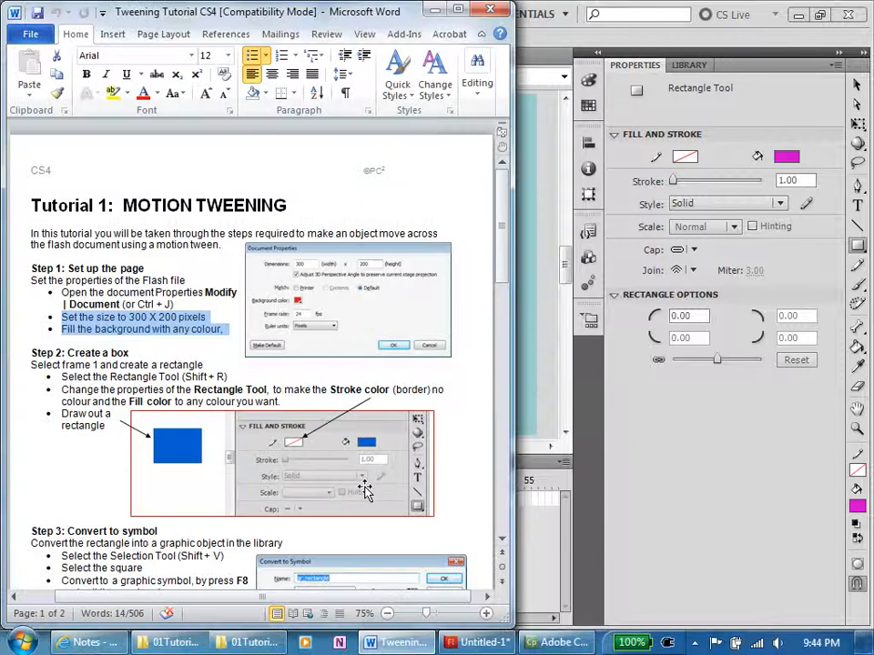
Step: Scroll the Tweening Tutorial down to Step 3, Convert to symbol, and Step 4, Create a Motion Tween
scroll("down", 3)
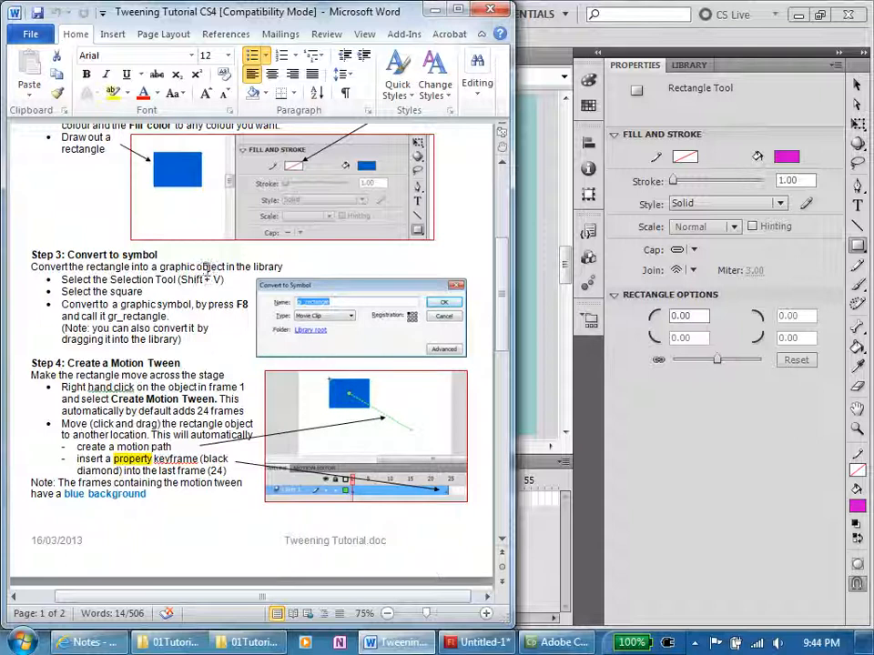
scroll("down", 3)
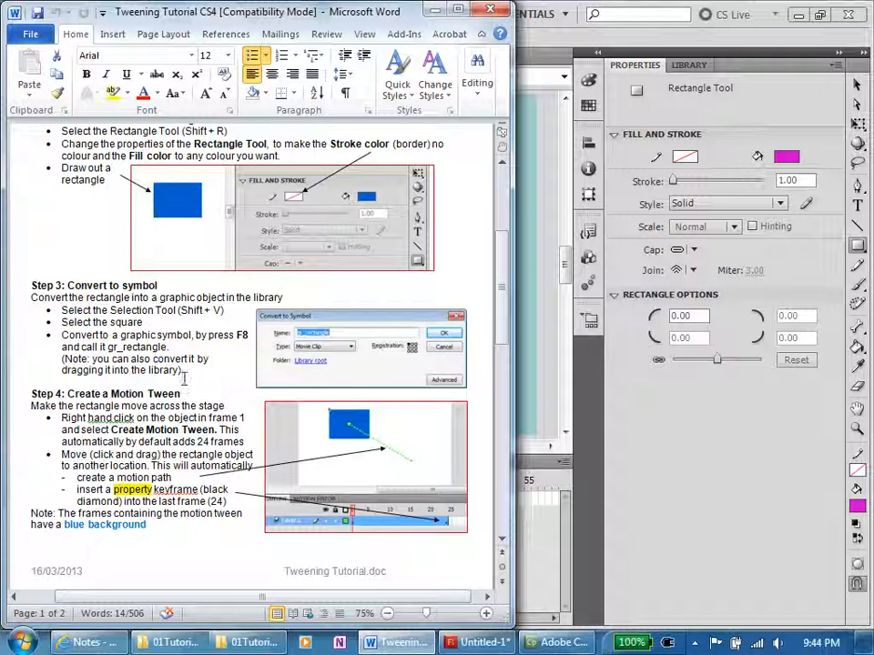
Step: Convert the magenta rectangle into a Graphic symbol named gr_rectangle
left_click(476, 642)
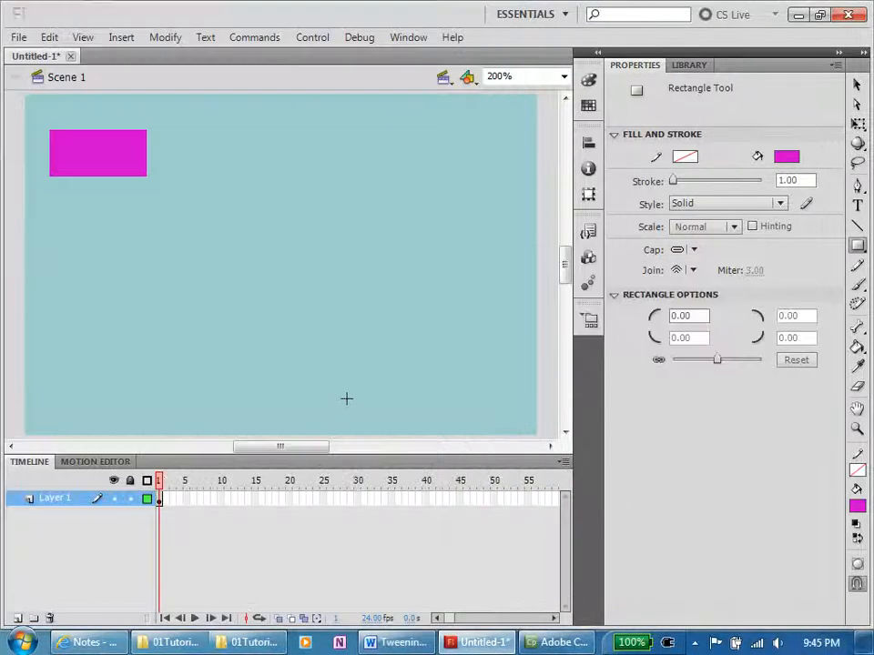
mouse_move(856, 74)
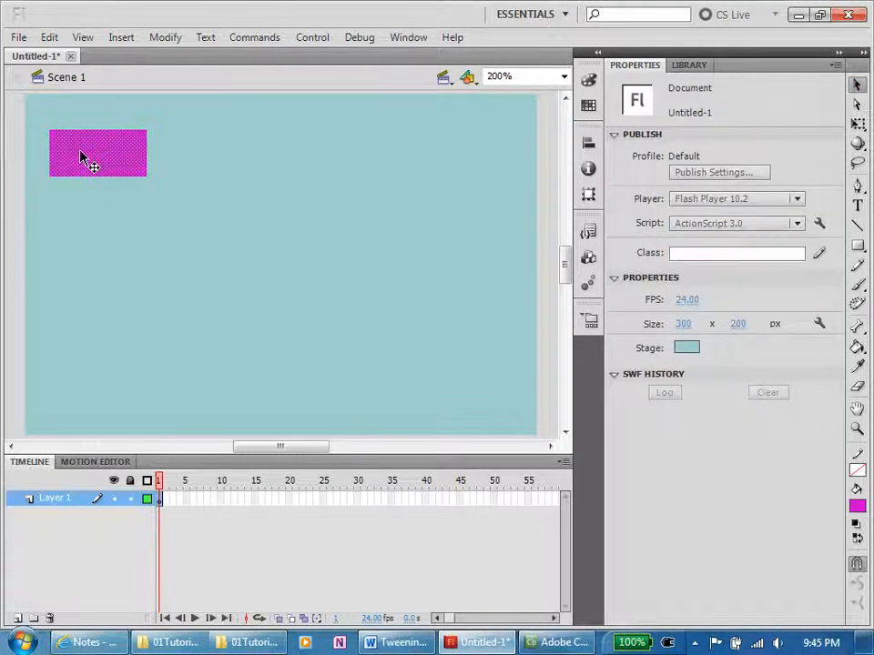
right_click(98, 152)
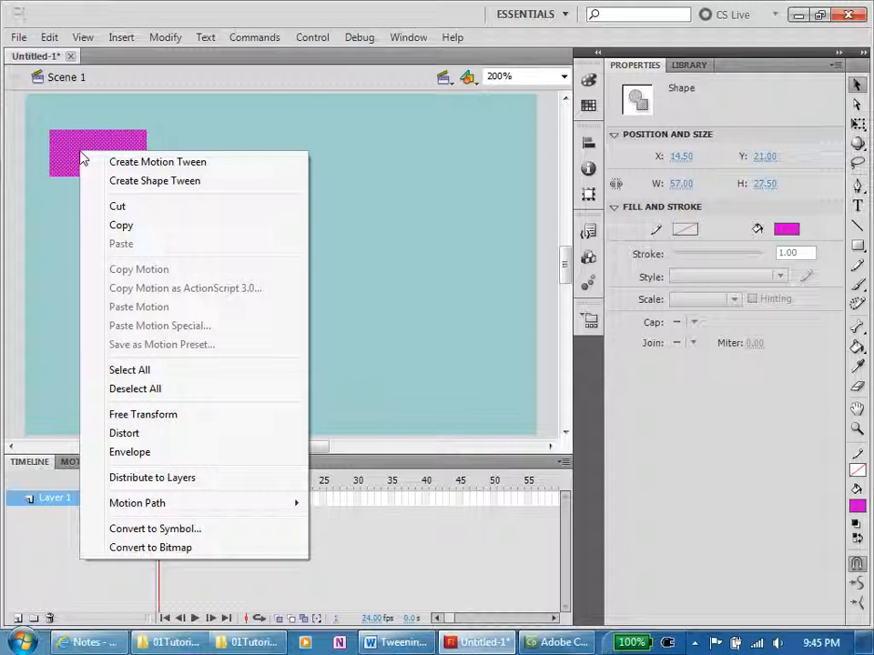
mouse_move(150, 547)
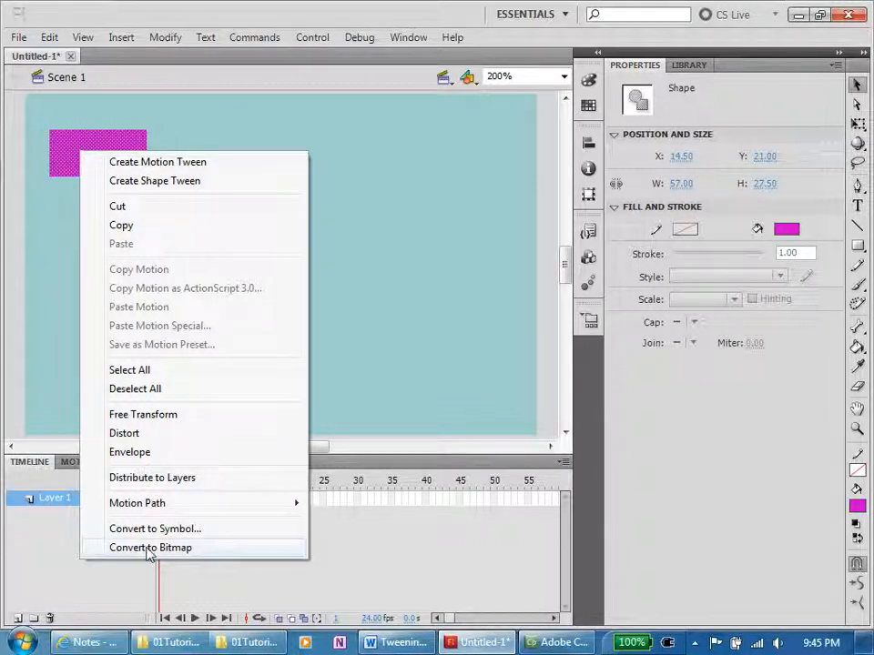
mouse_move(431, 230)
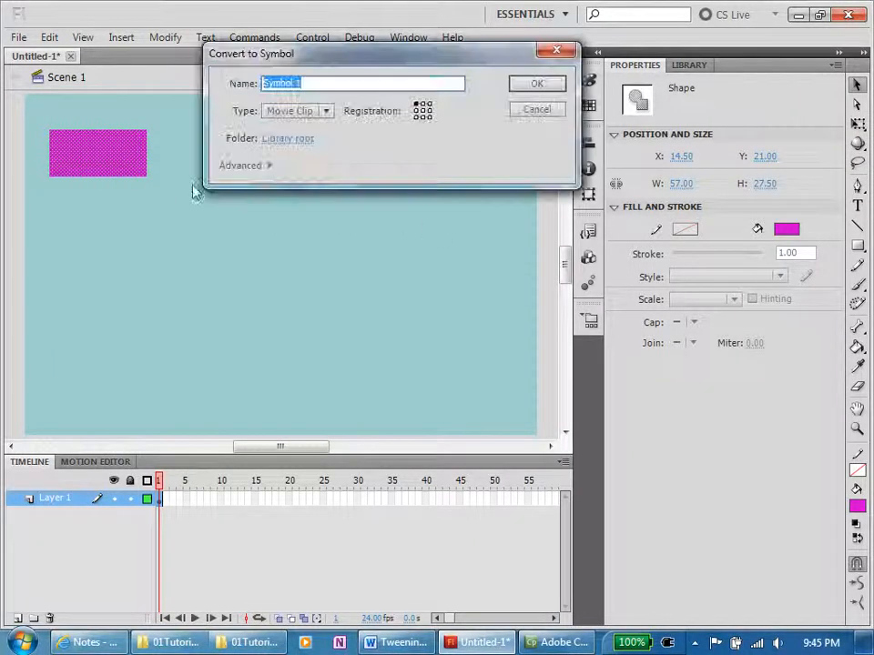
type("0")
type("gr_rectangle")
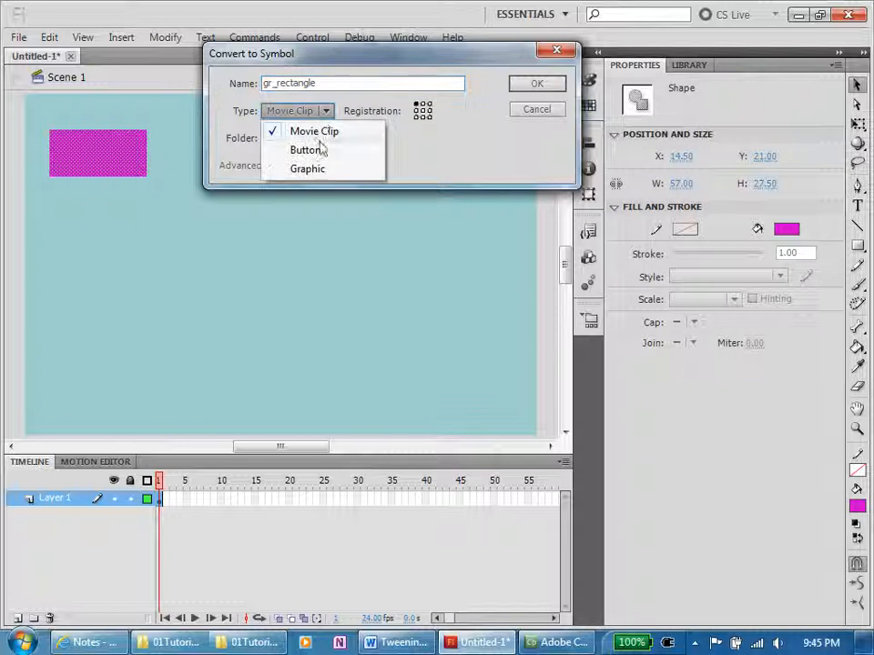
left_click(307, 168)
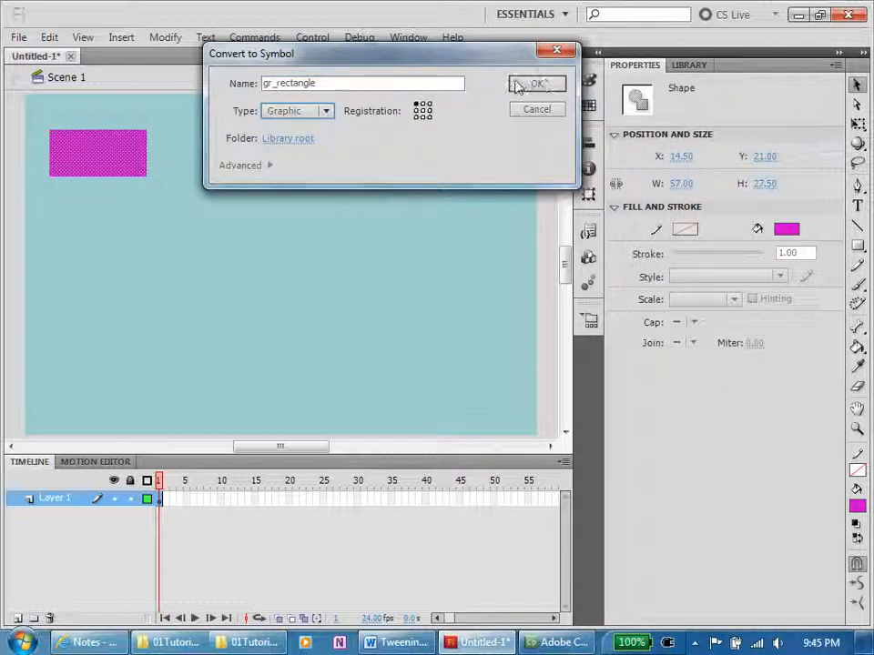
left_click(536, 83)
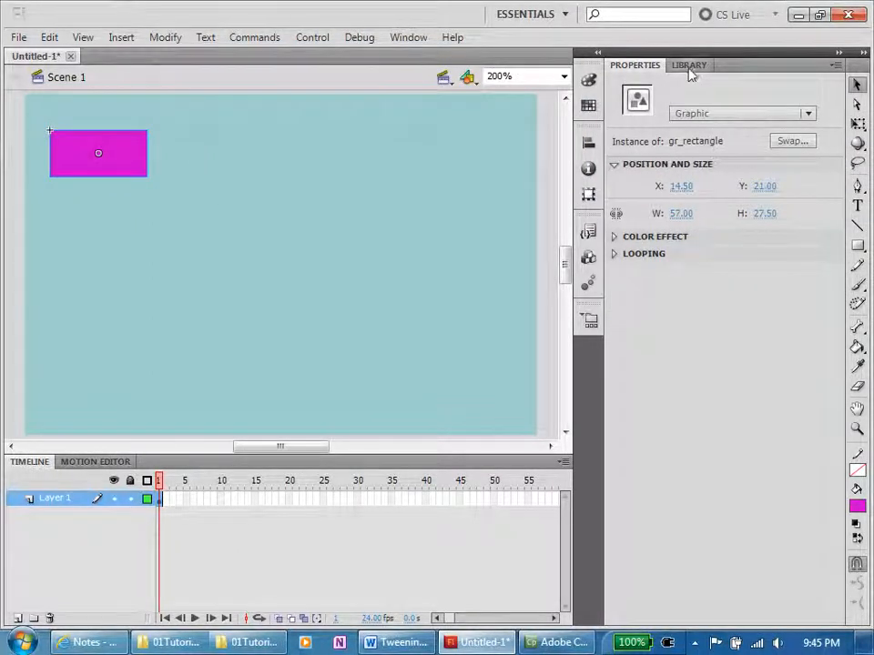
Step: Show the Library panel with its single gr_rectangle symbol
left_click(689, 65)
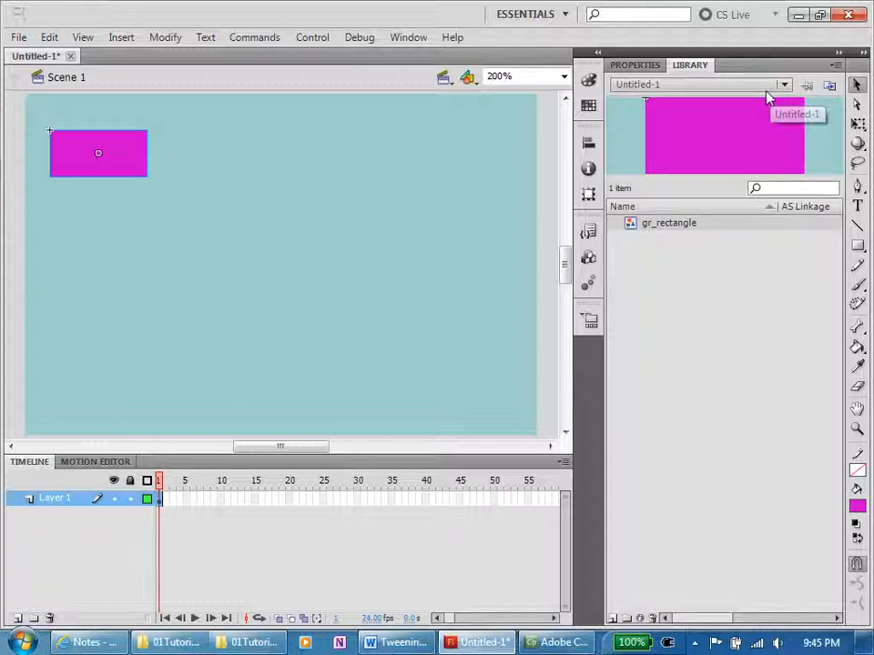
mouse_move(306, 365)
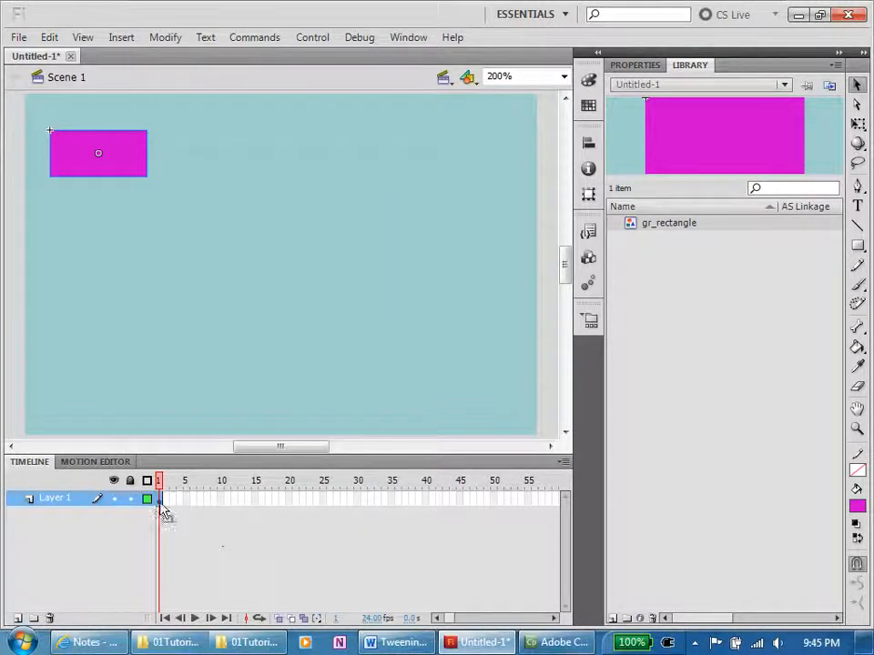
right_click(160, 505)
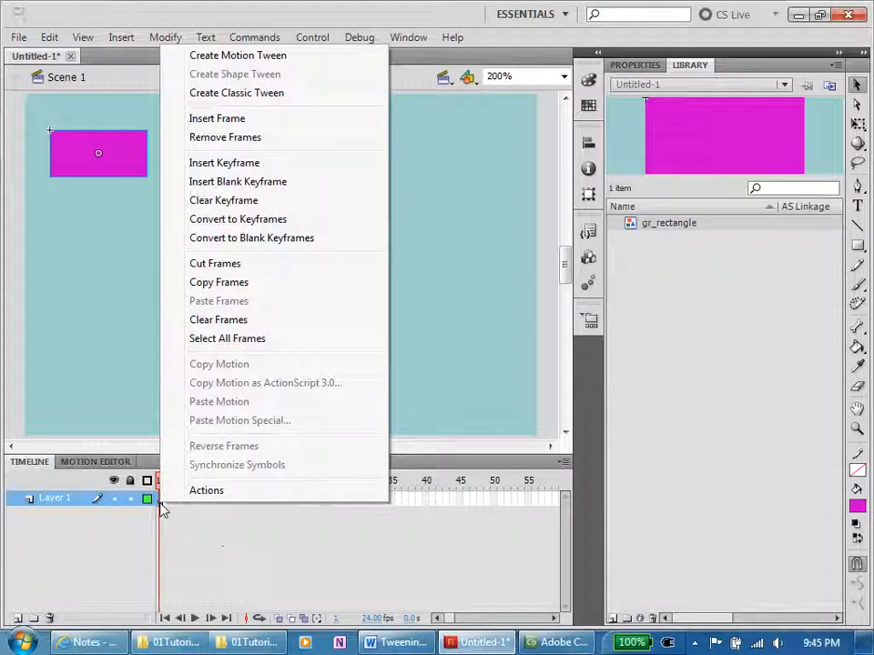
mouse_move(237, 55)
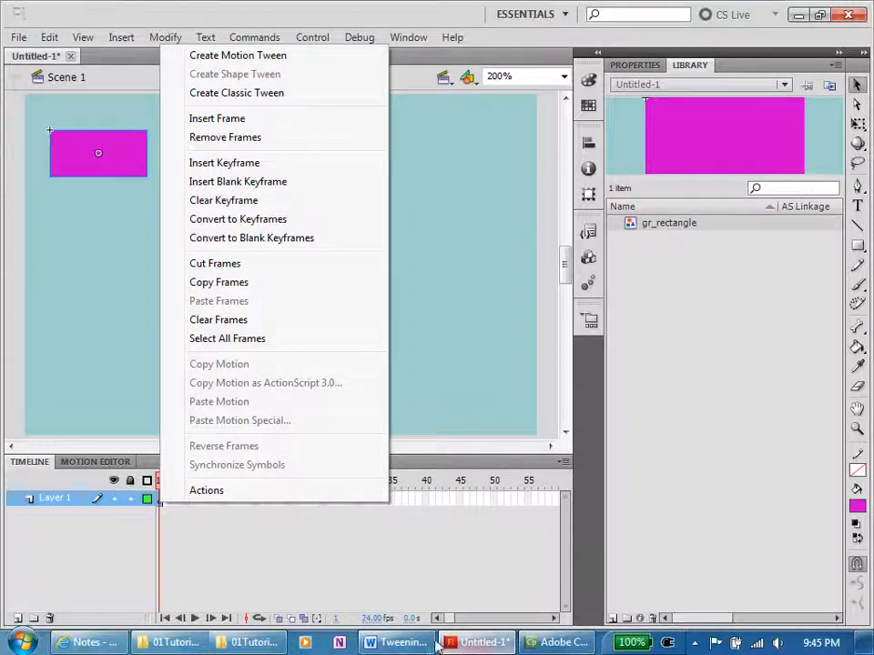
left_click(398, 642)
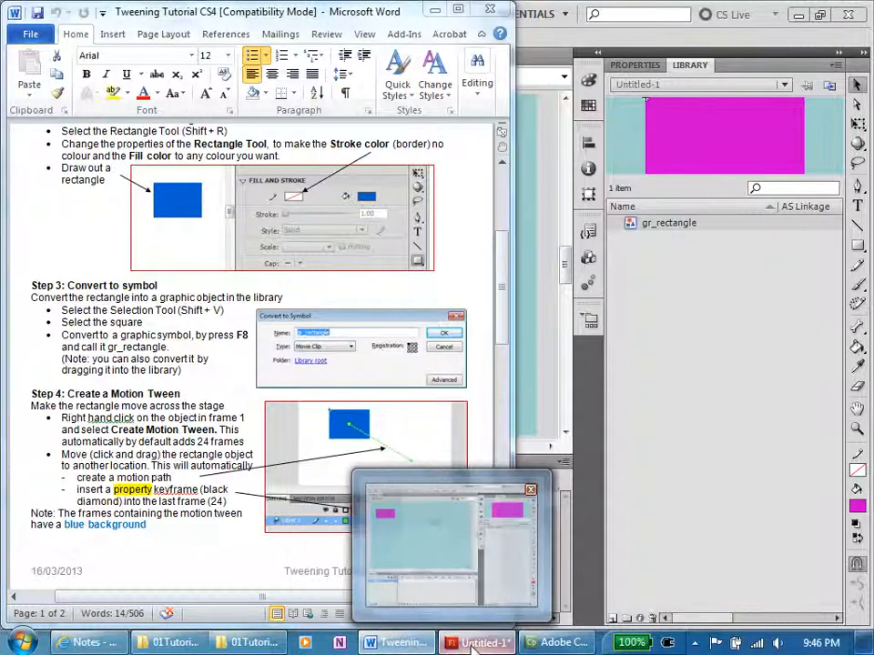
left_click(476, 642)
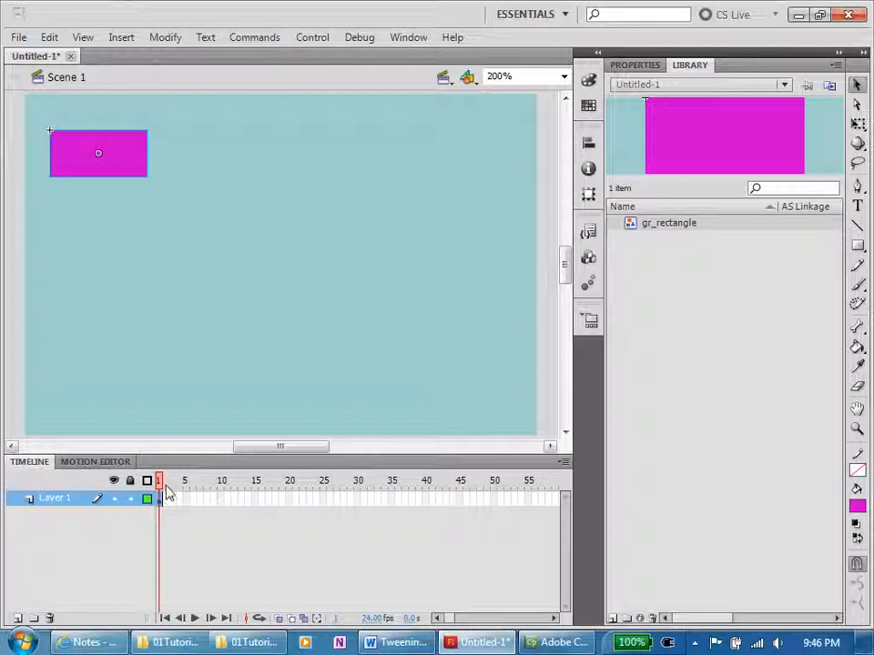
Step: Bring up the context menu for frame 1 of Layer 1 in the Timeline
right_click(158, 498)
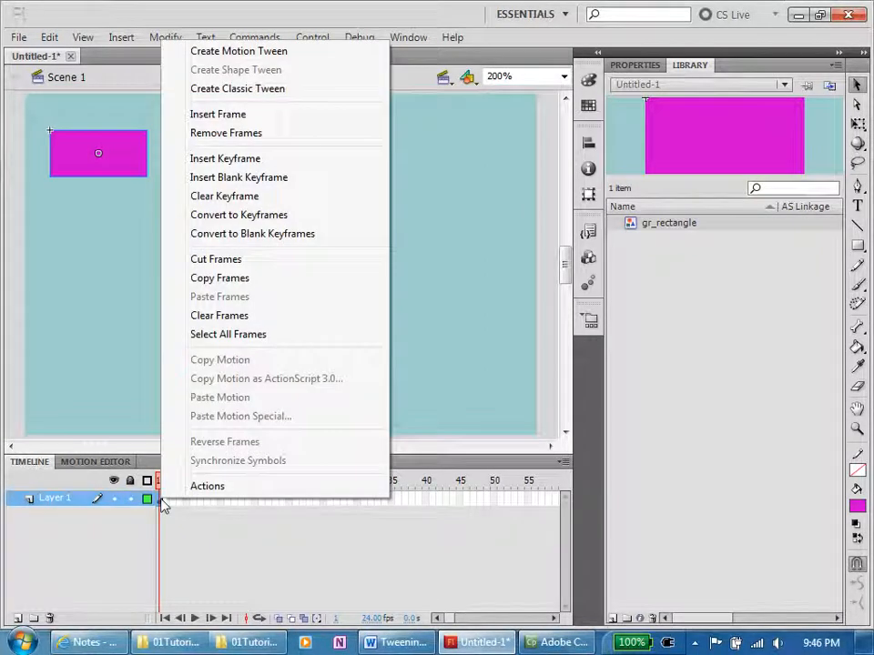
mouse_move(224, 159)
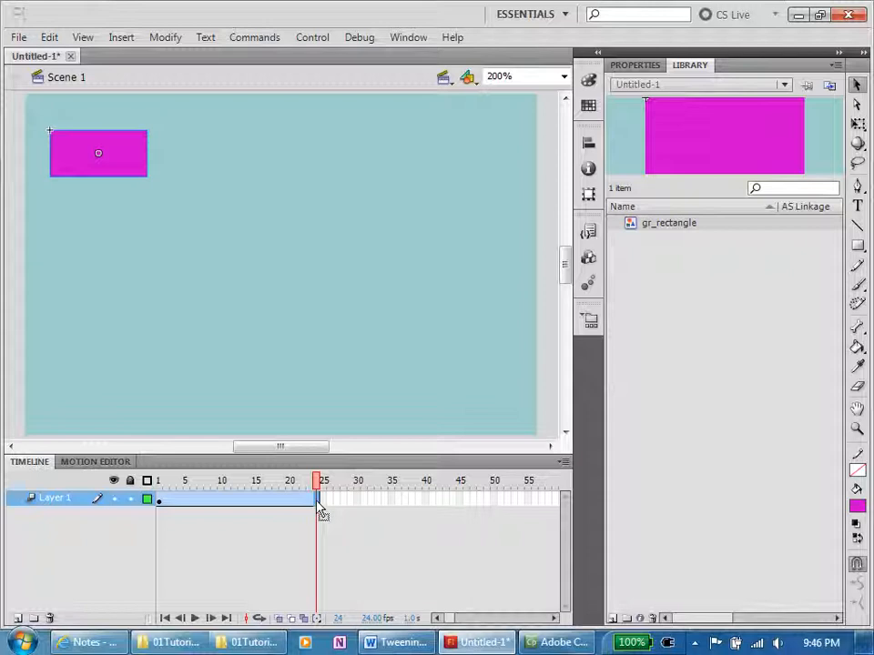
Step: Drag the magenta rectangle from the stage's top-left to its bottom-right at frame 24
right_click(318, 505)
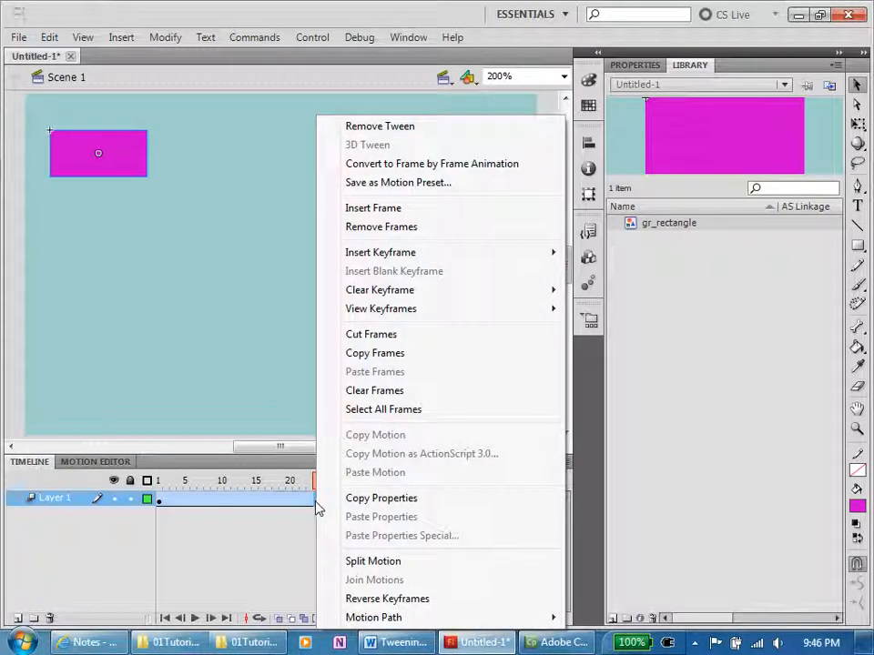
mouse_move(359, 264)
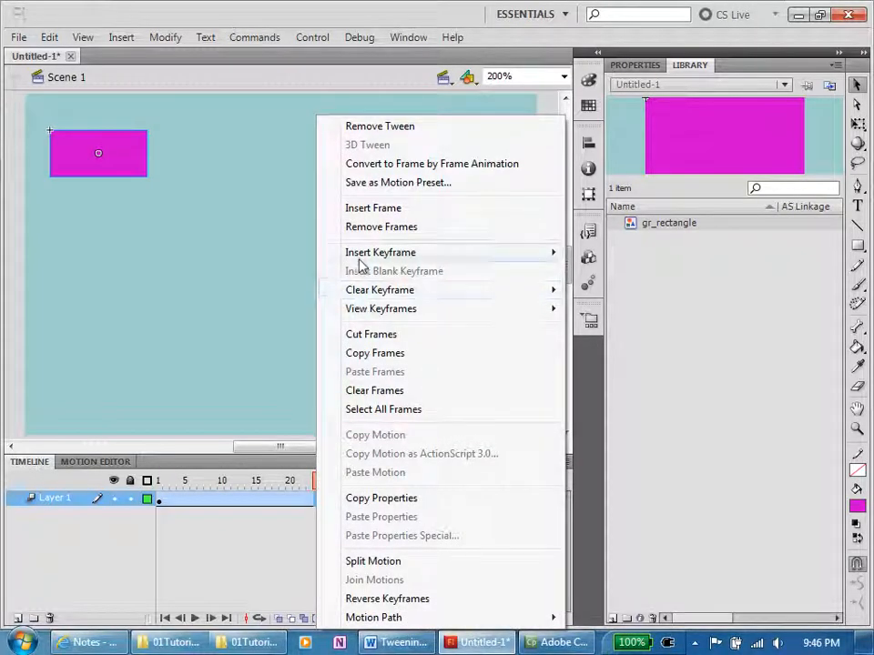
mouse_move(379, 252)
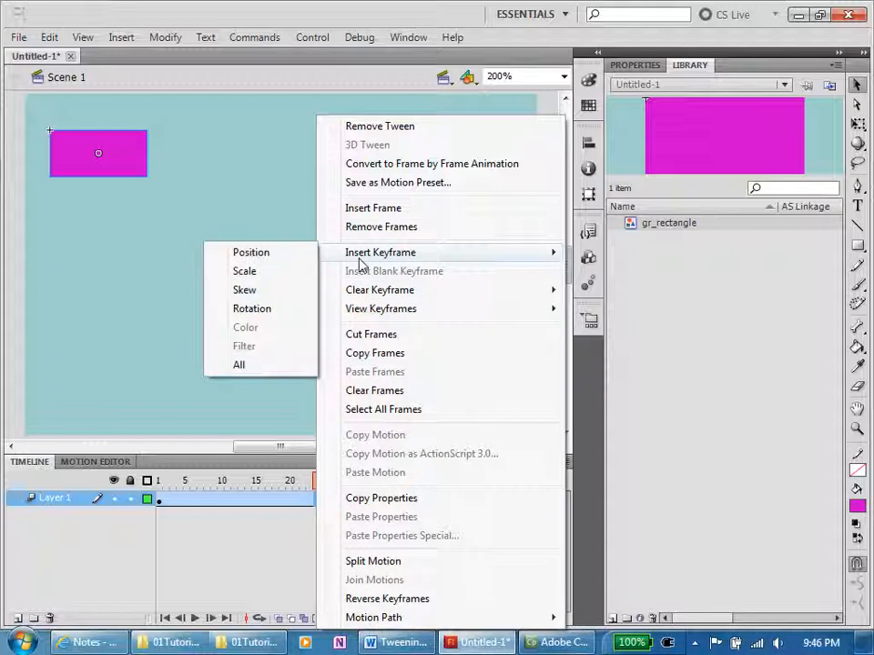
mouse_move(251, 252)
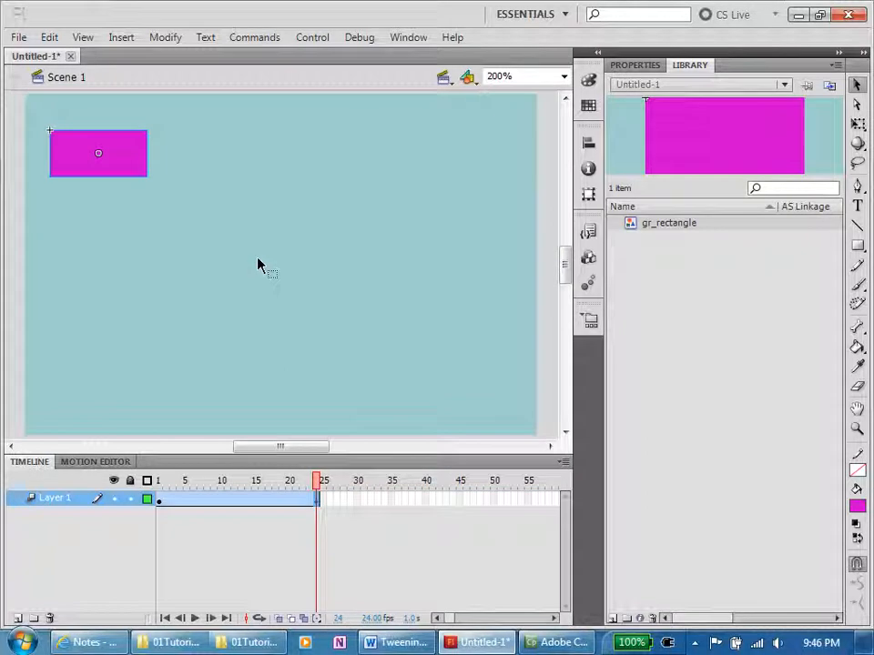
mouse_move(104, 182)
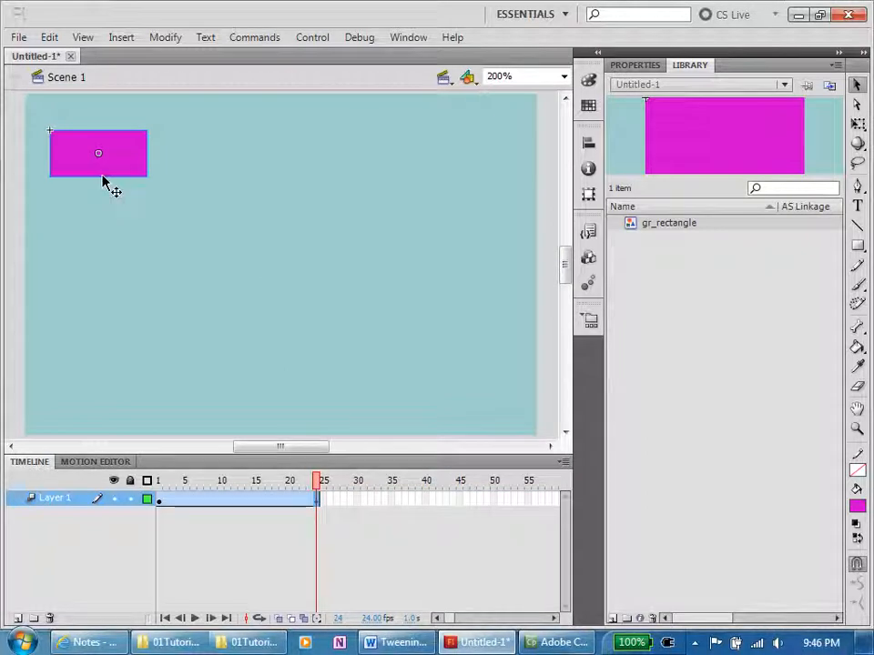
left_click_drag(98, 153, 275, 353)
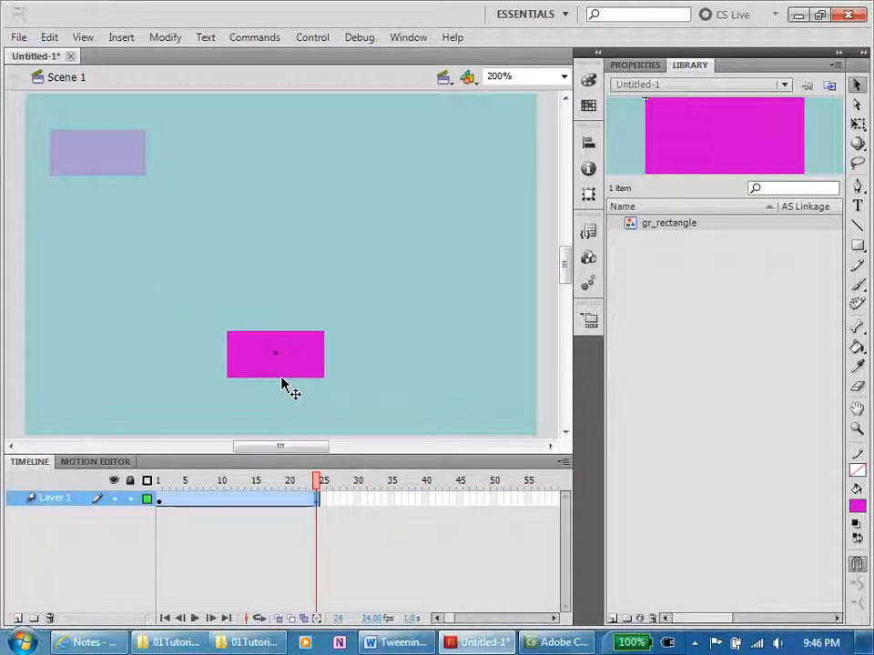
left_click_drag(275, 353, 284, 364)
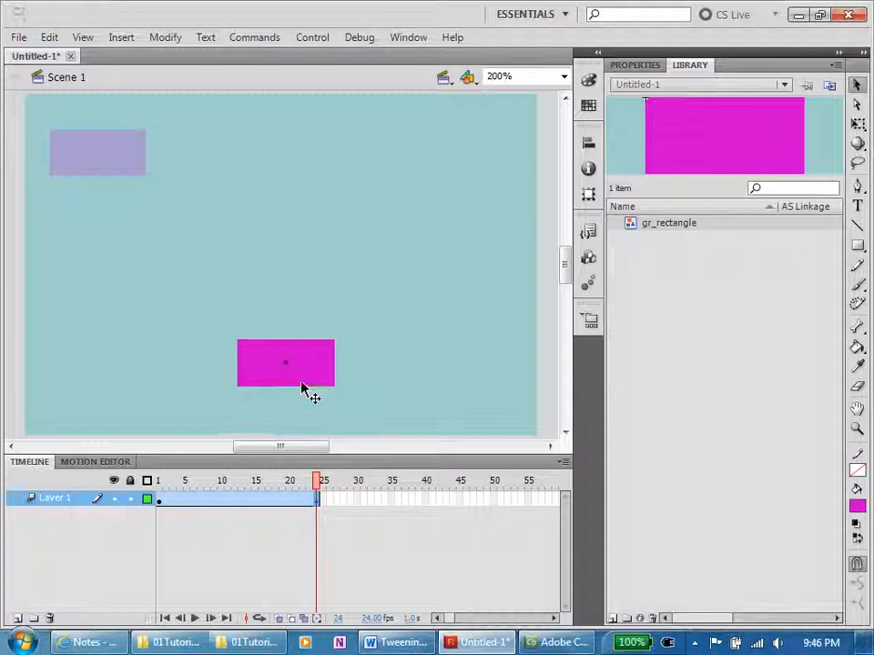
left_click_drag(285, 362, 423, 375)
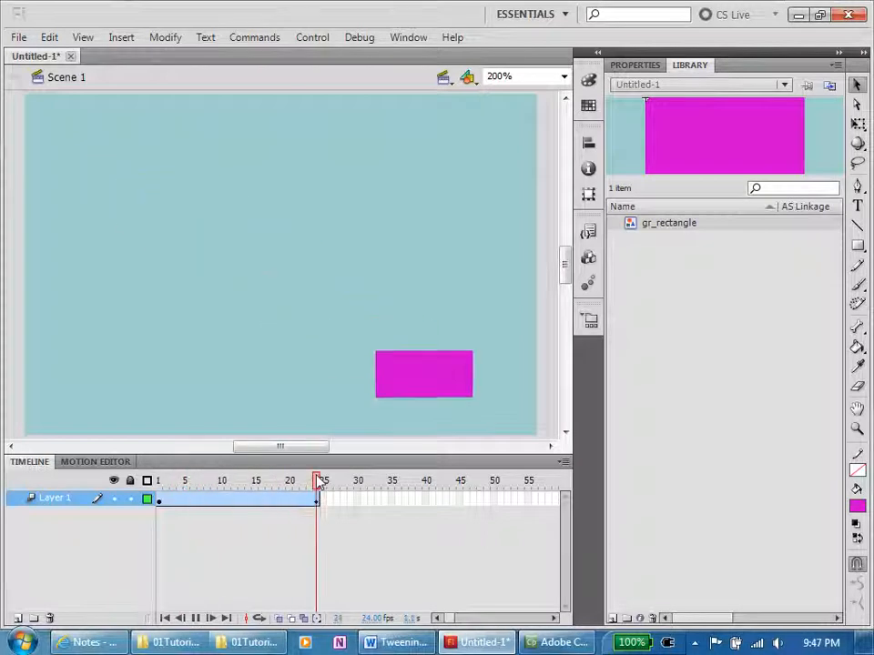
left_click(423, 374)
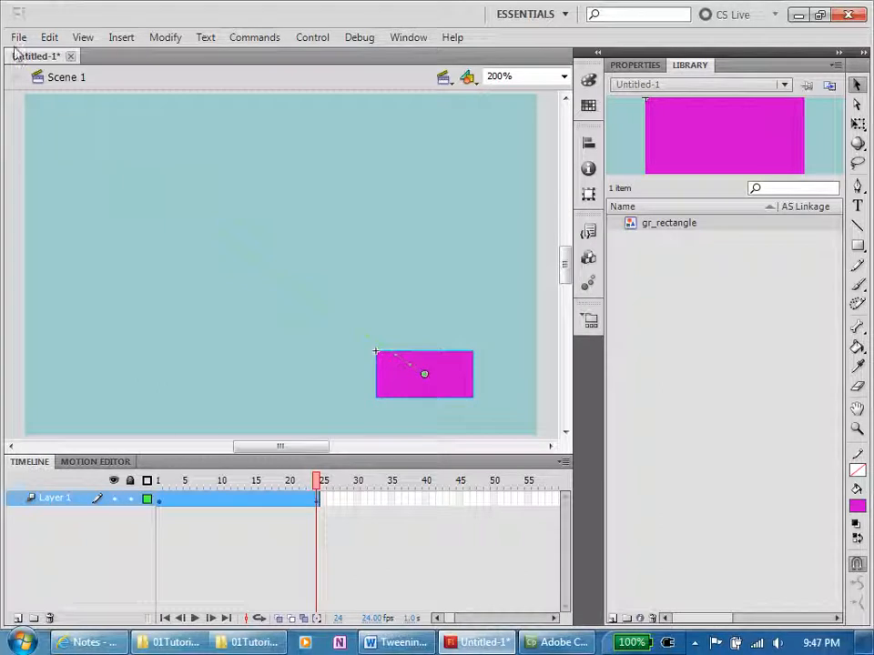
Step: Save As 'Tween2' in Public Documents > PT1-Website > 06-Animation > Flash2013 > 01Tutorial 1 - Tweening CS4
left_click(18, 37)
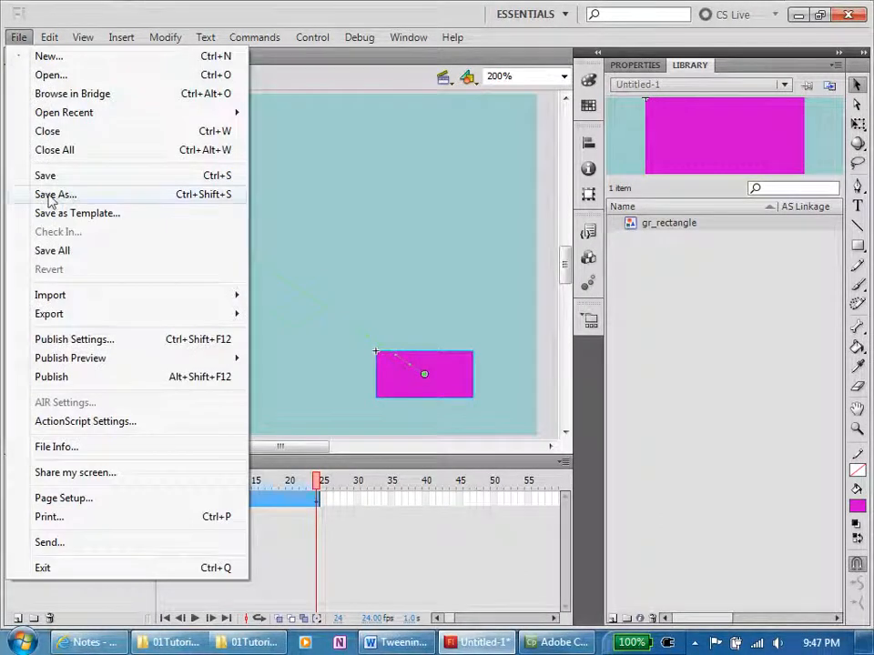
left_click(55, 194)
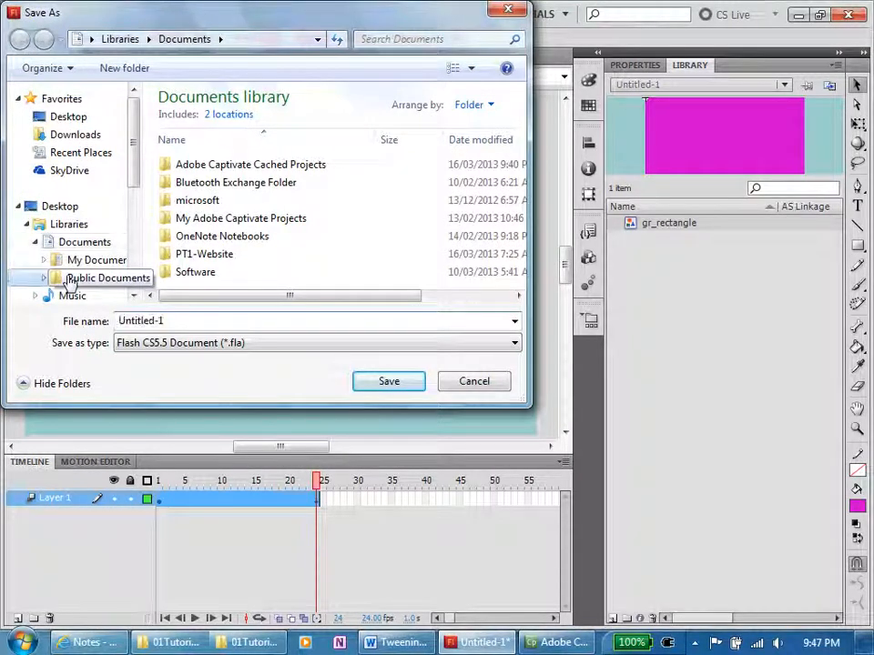
double_click(108, 278)
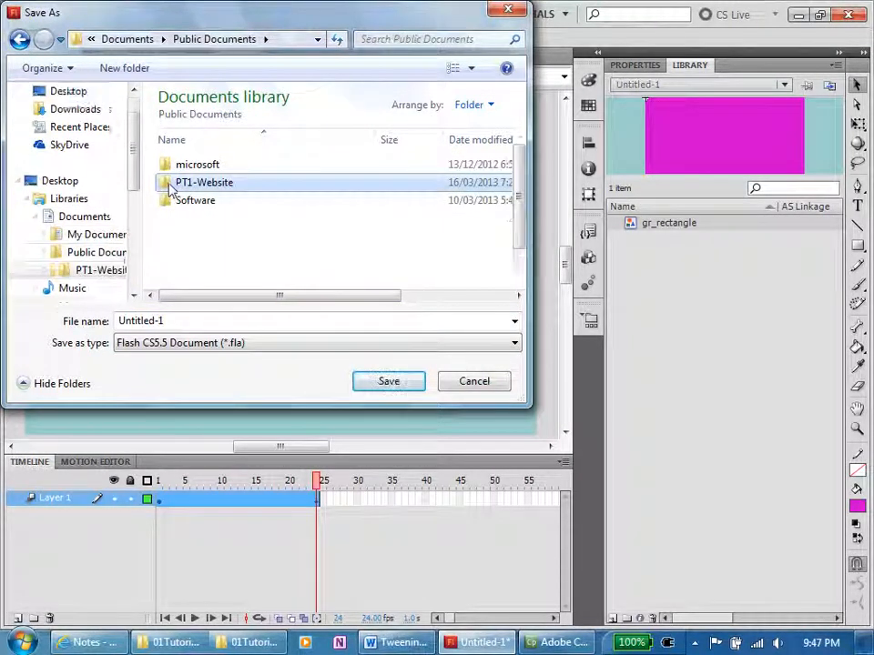
double_click(204, 182)
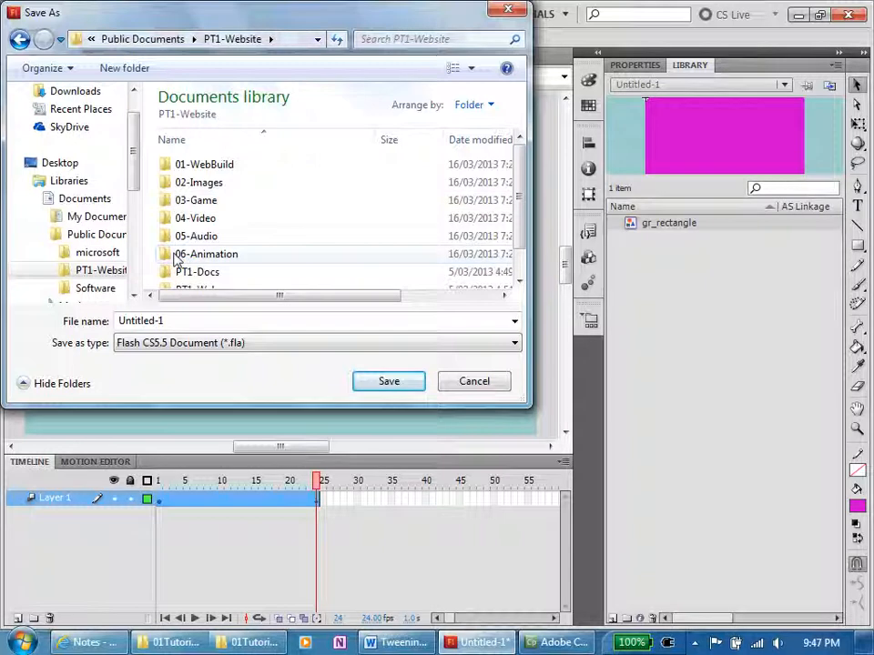
double_click(205, 254)
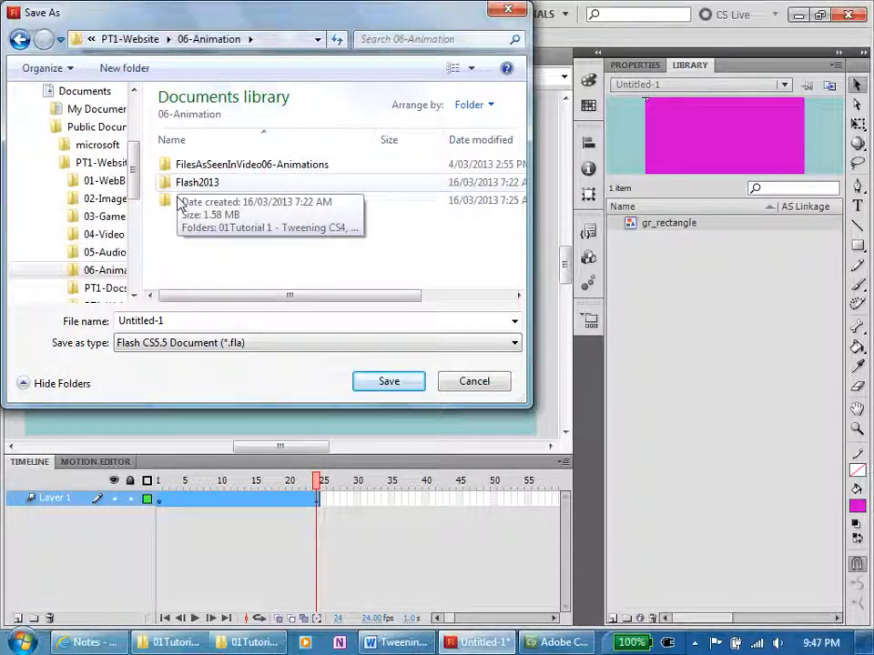
double_click(197, 182)
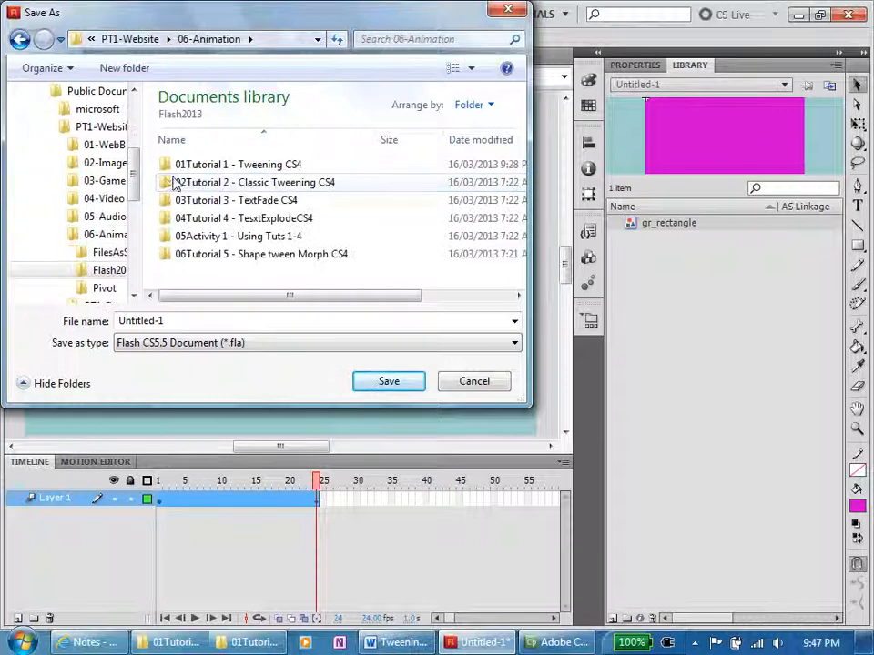
double_click(238, 164)
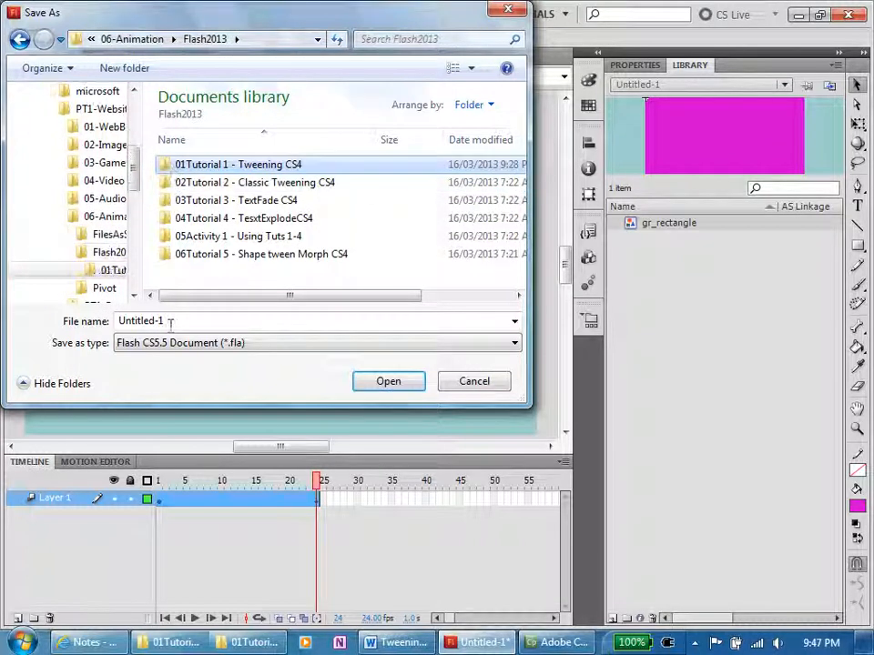
double_click(239, 164)
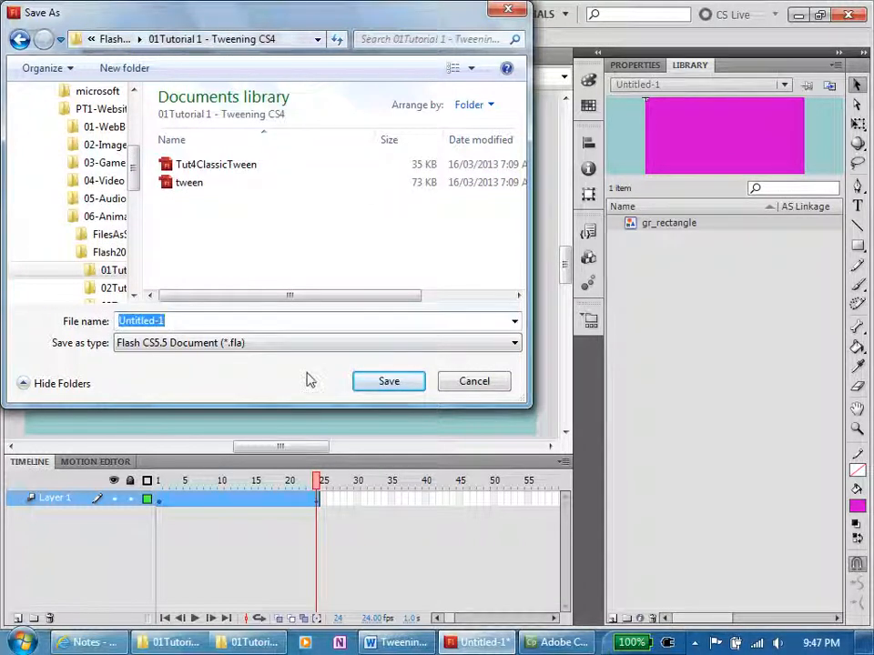
type("Tween2")
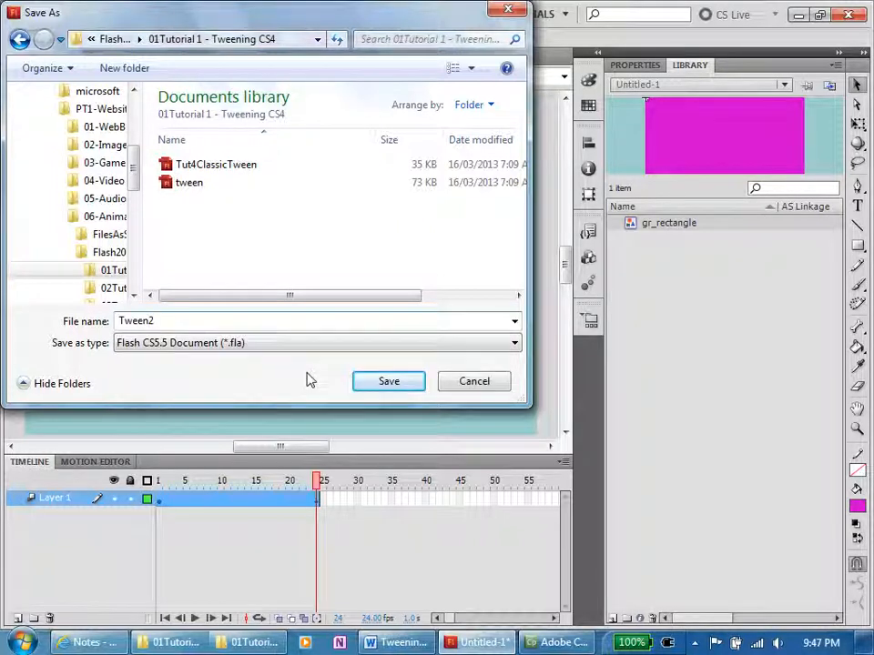
left_click(388, 380)
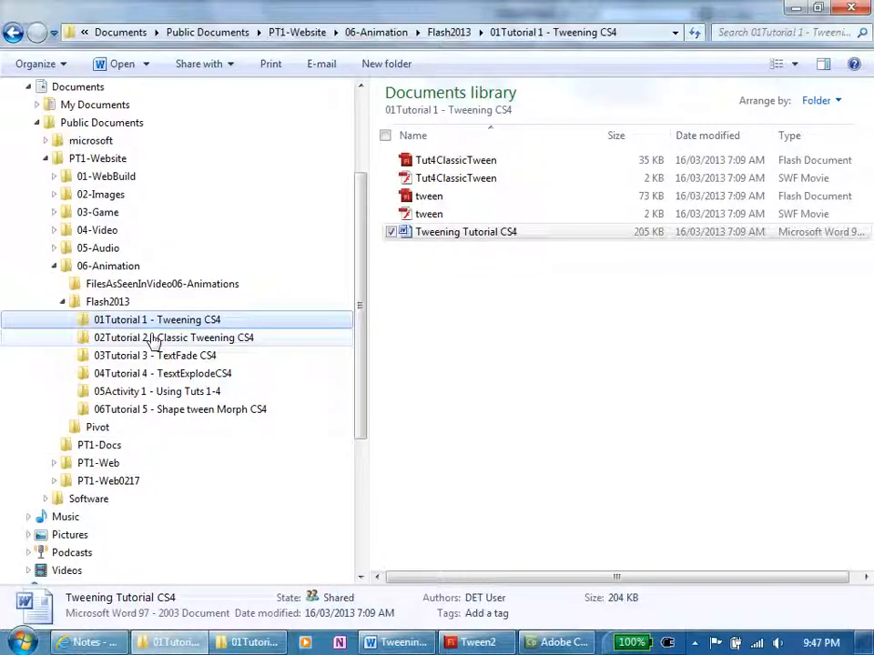
mouse_move(95, 319)
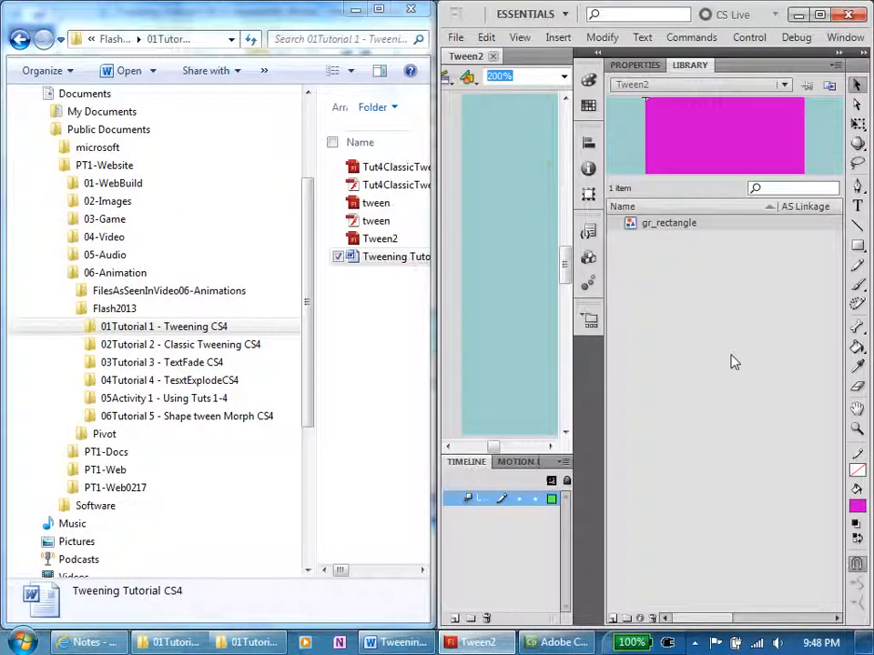
mouse_move(721, 362)
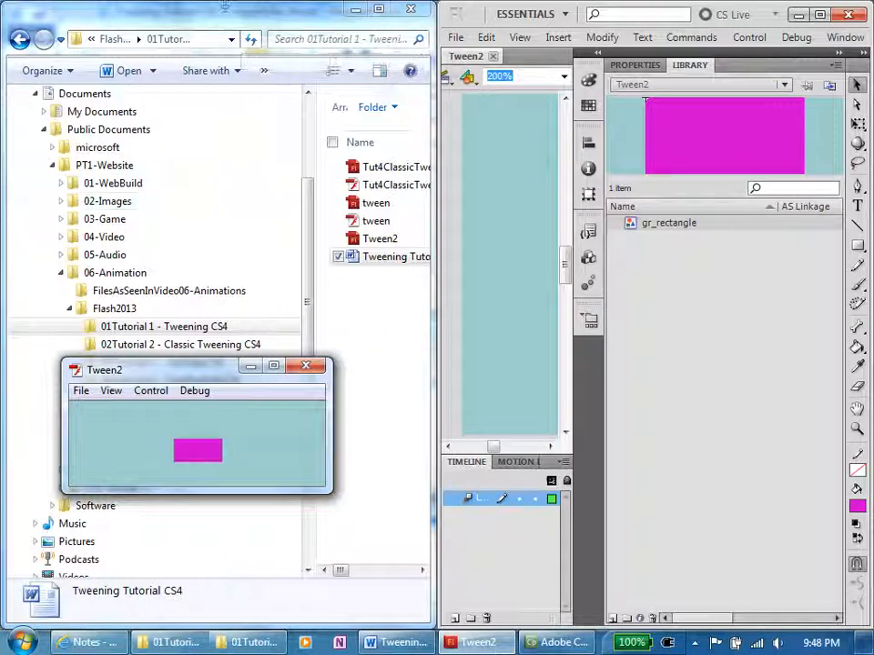
left_click(306, 365)
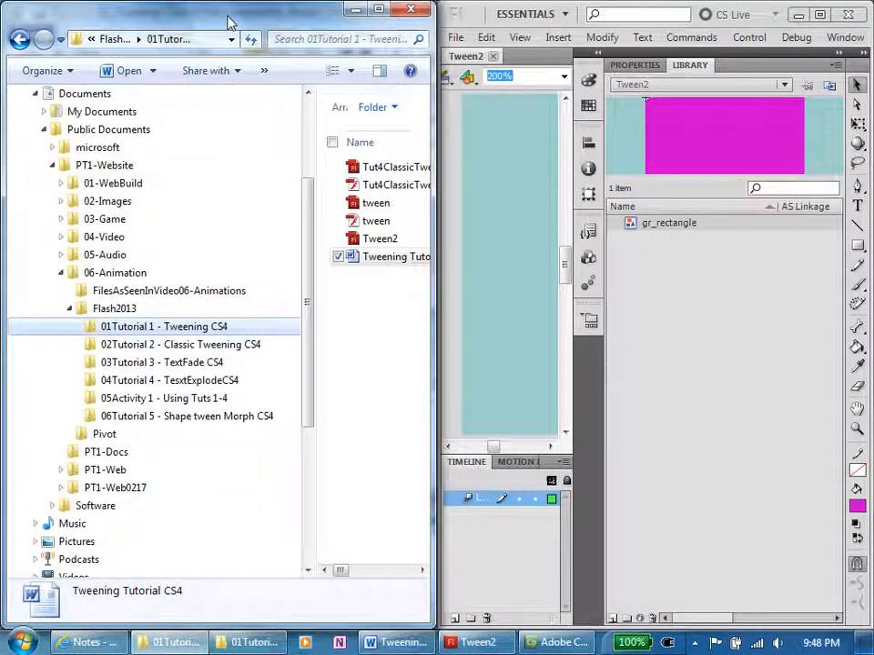
mouse_move(400, 326)
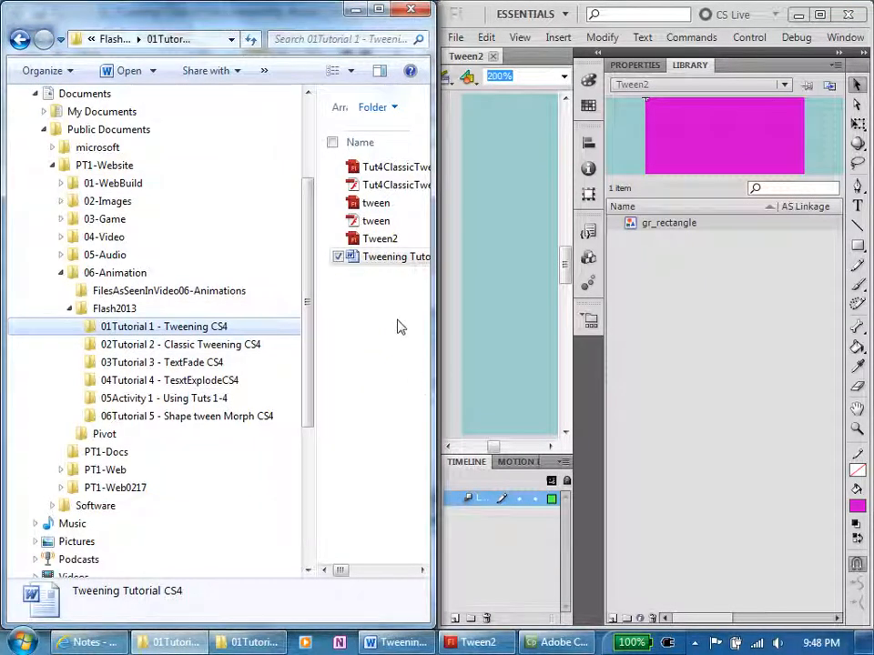